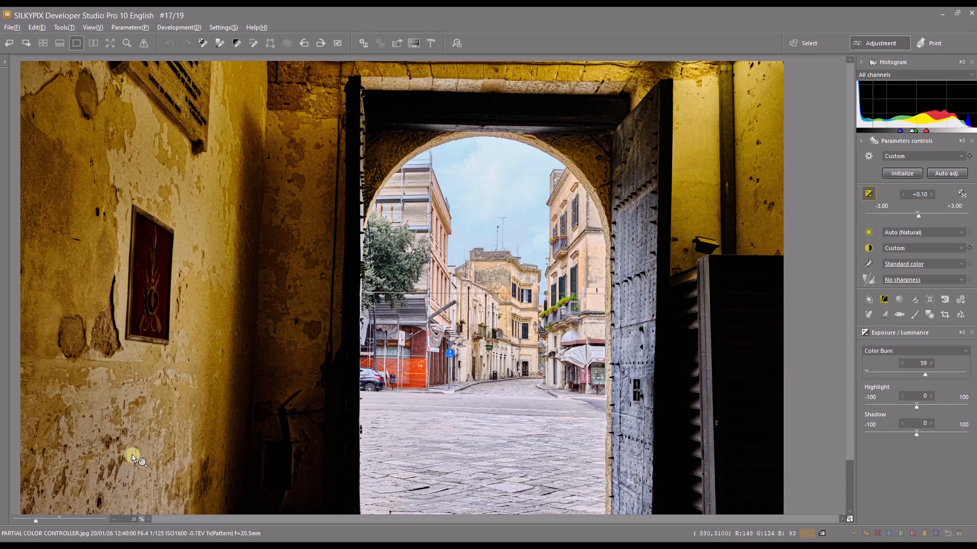
mouse_move(772, 389)
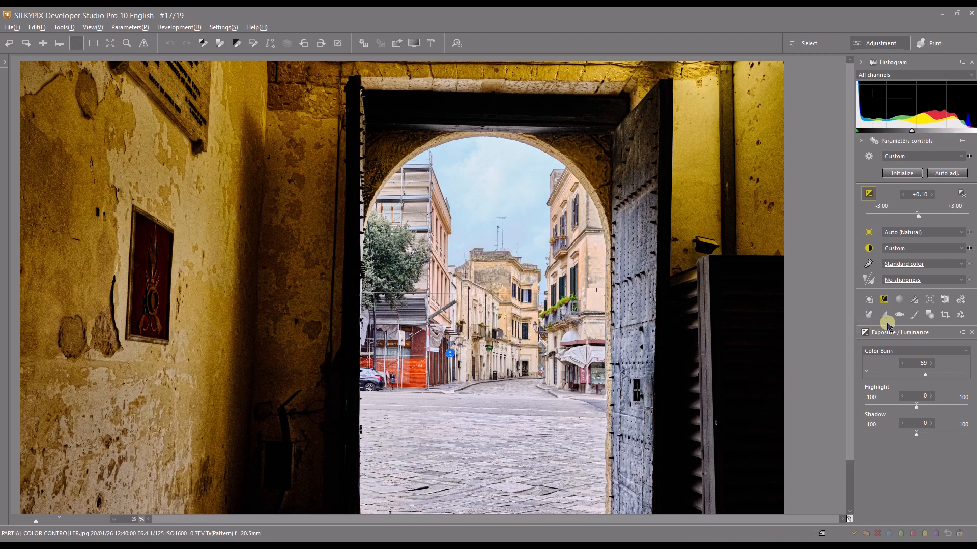
Step: Bring up the Partial correction tool from the Parameters palette for the archway photo
left_click(868, 315)
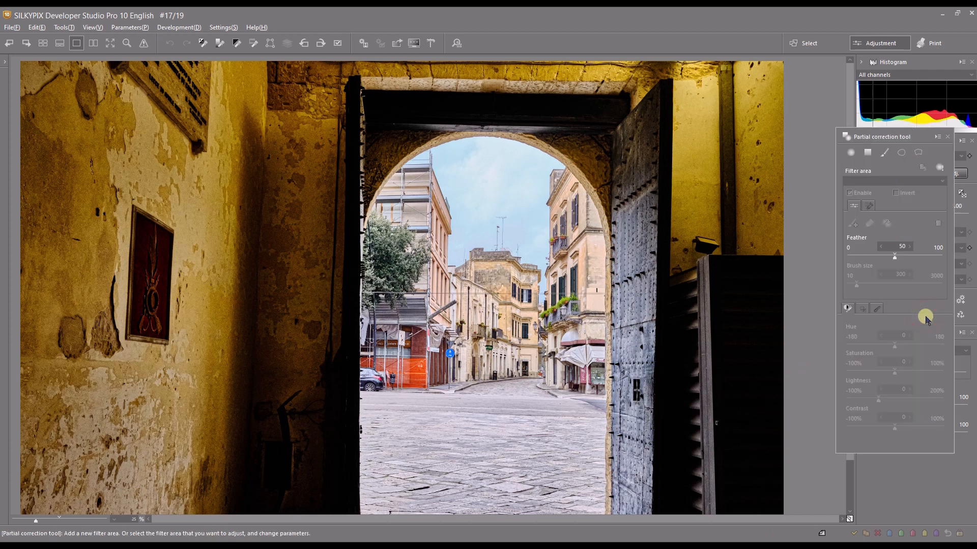
mouse_move(912, 290)
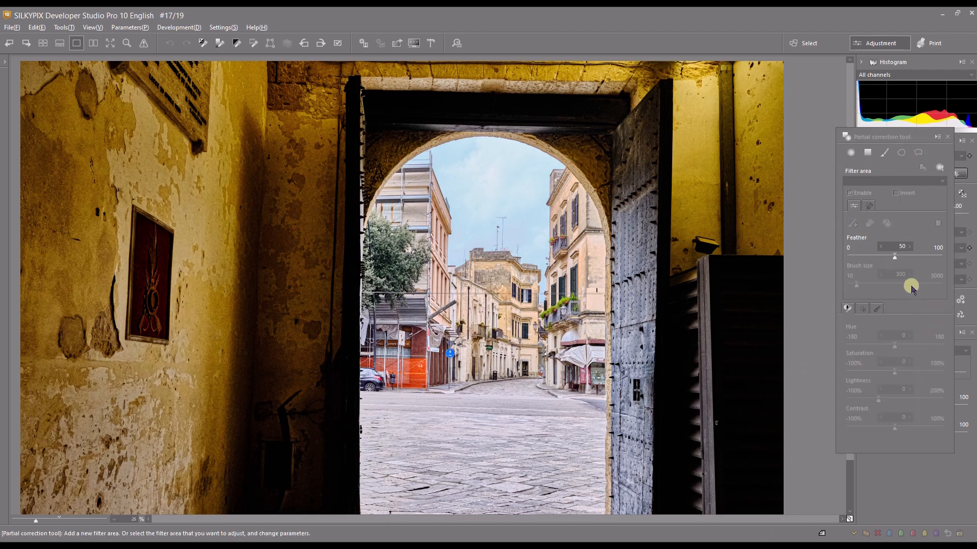
mouse_move(911, 285)
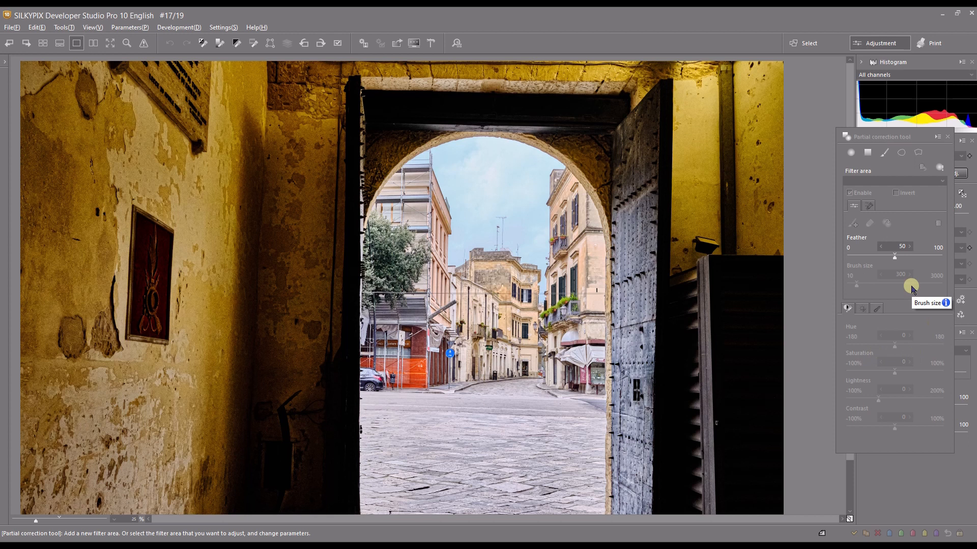
mouse_move(478, 322)
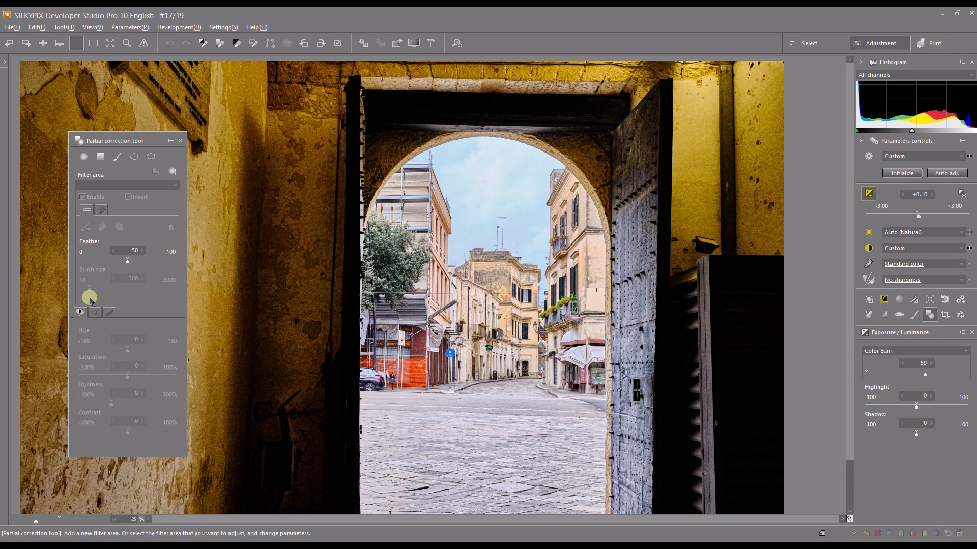
mouse_move(164, 195)
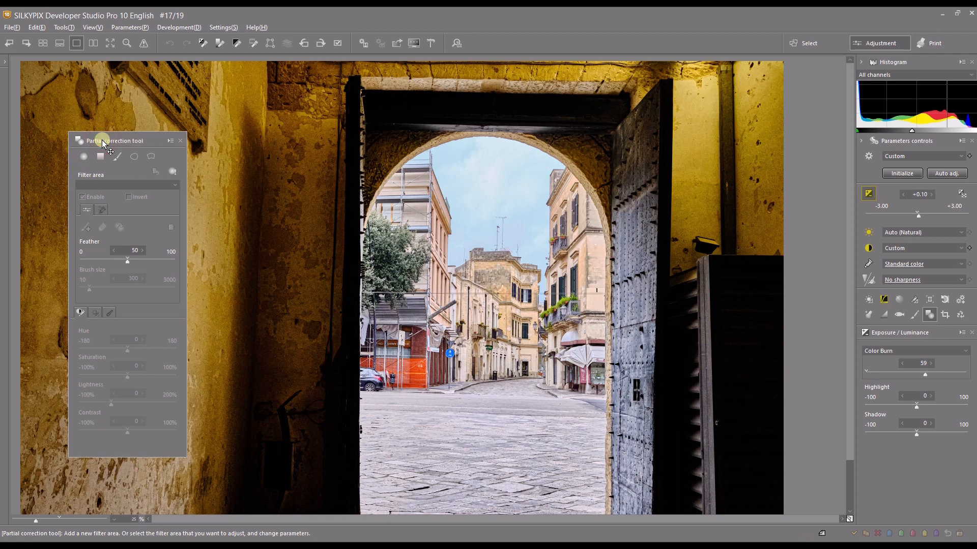
mouse_move(99, 426)
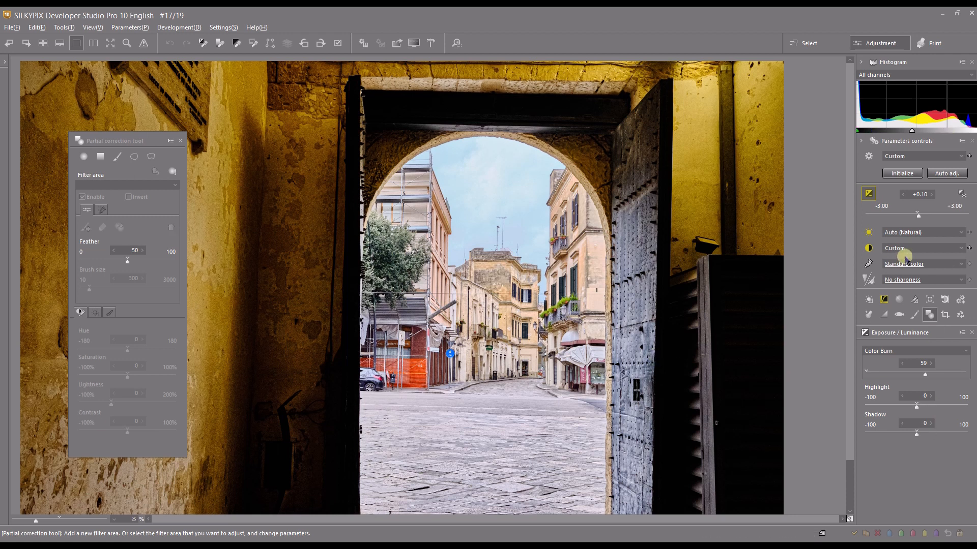
Step: Bring up the White balance sub-control to reach multi-light source compensation
left_click(868, 232)
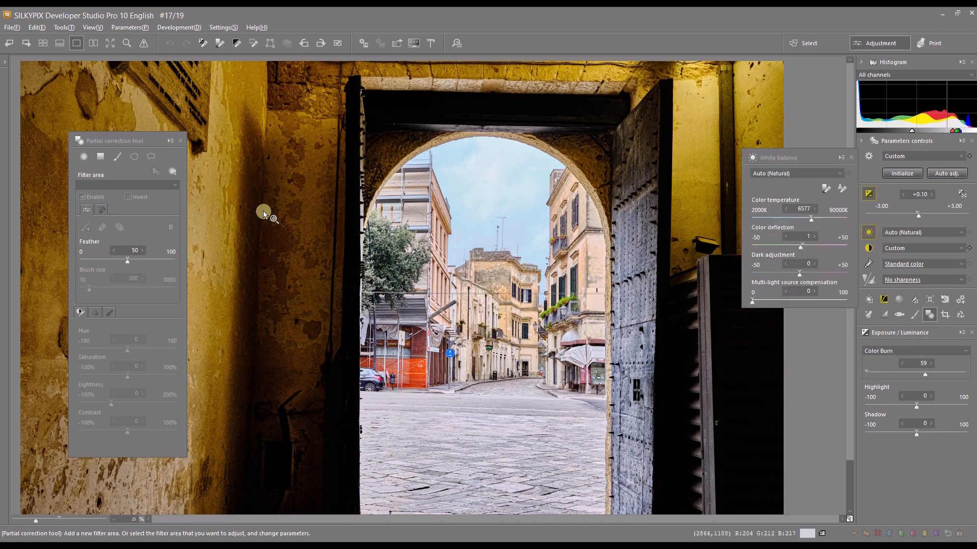
mouse_move(448, 233)
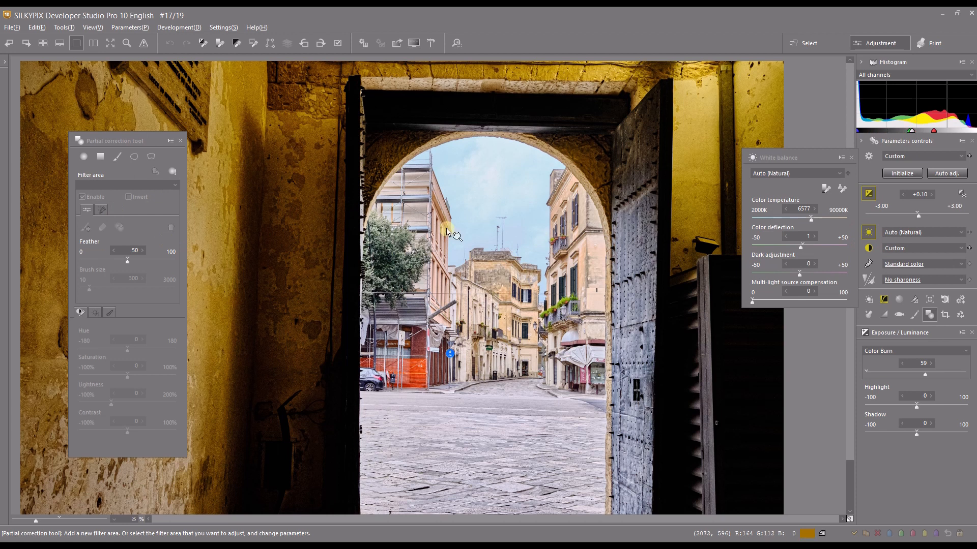
mouse_move(486, 314)
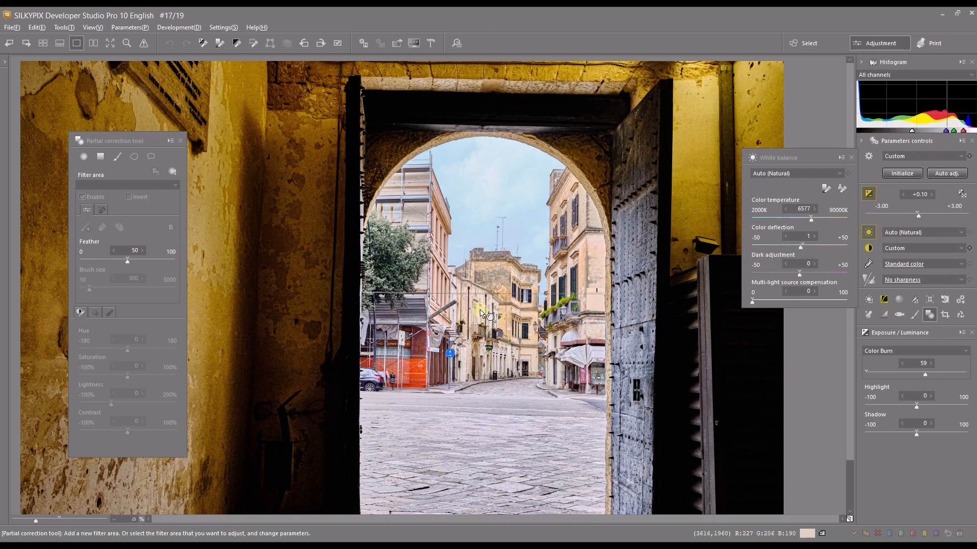
mouse_move(772, 293)
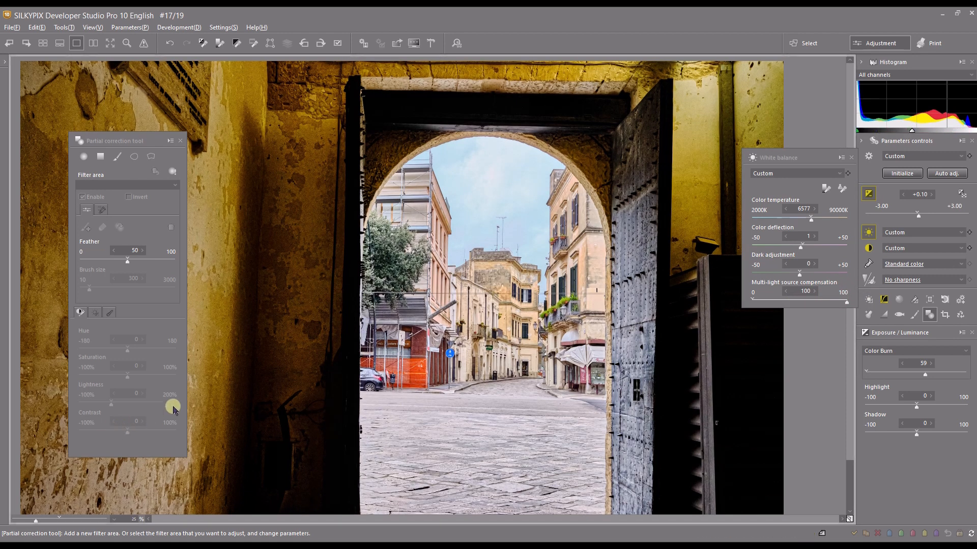
mouse_move(347, 304)
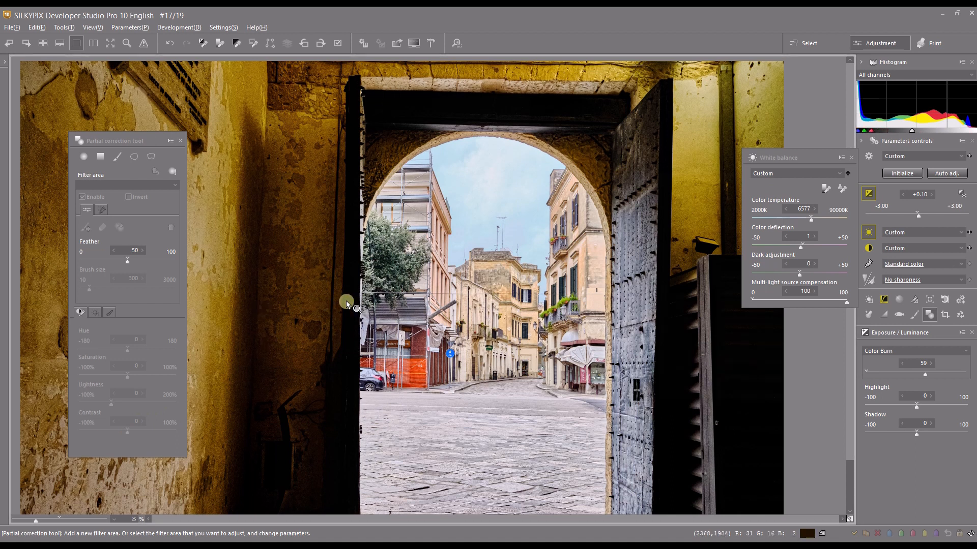
mouse_move(685, 133)
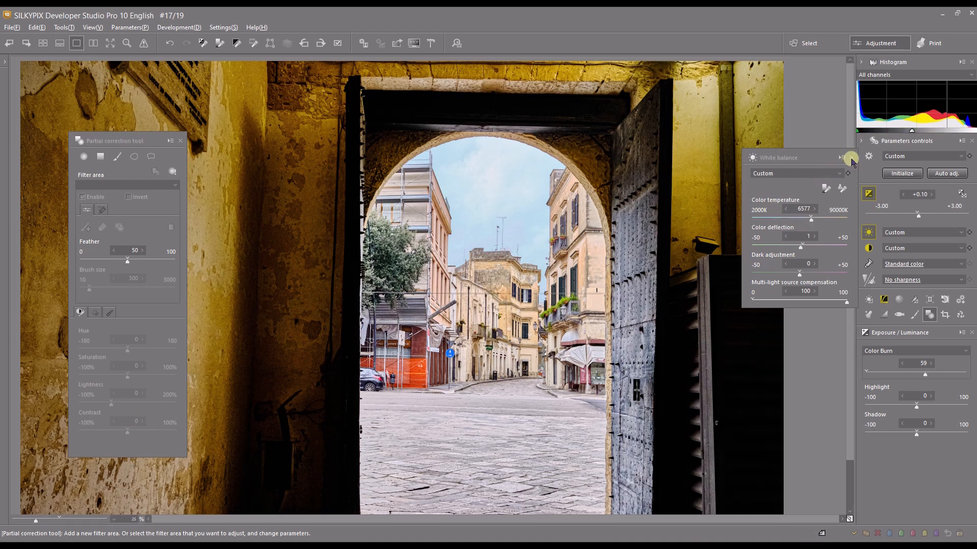
Step: Dismiss the White balance window, then try a circular and a gradual filter and delete both
left_click(851, 158)
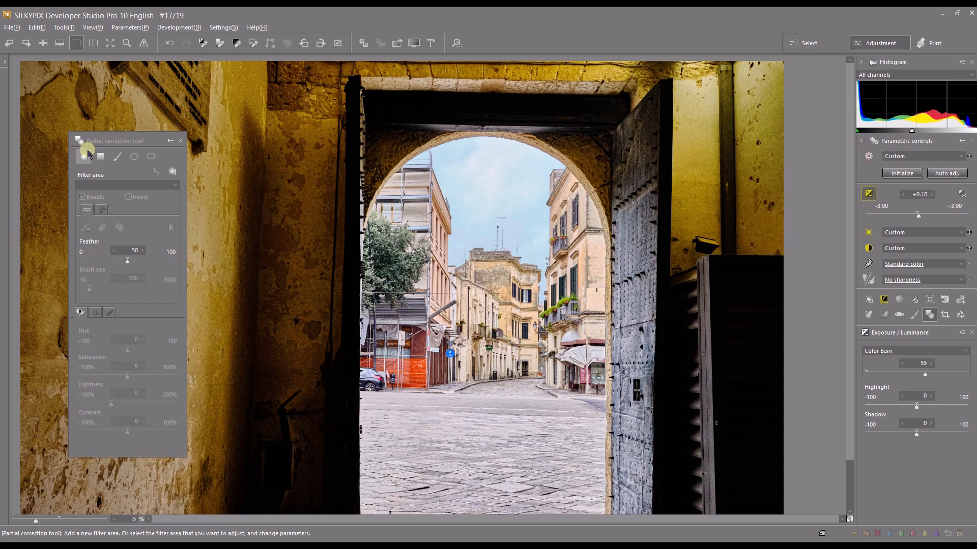
mouse_move(84, 156)
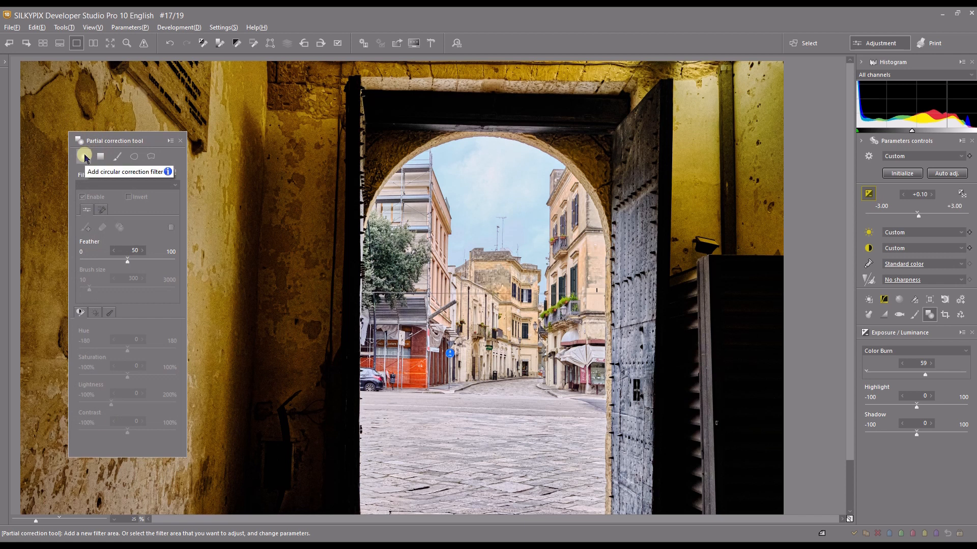
mouse_move(242, 173)
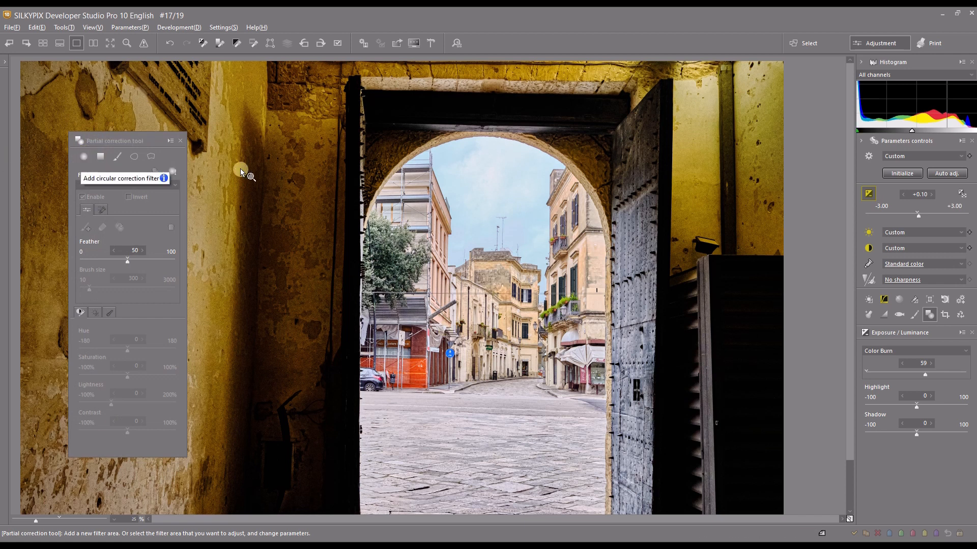
left_click(79, 156)
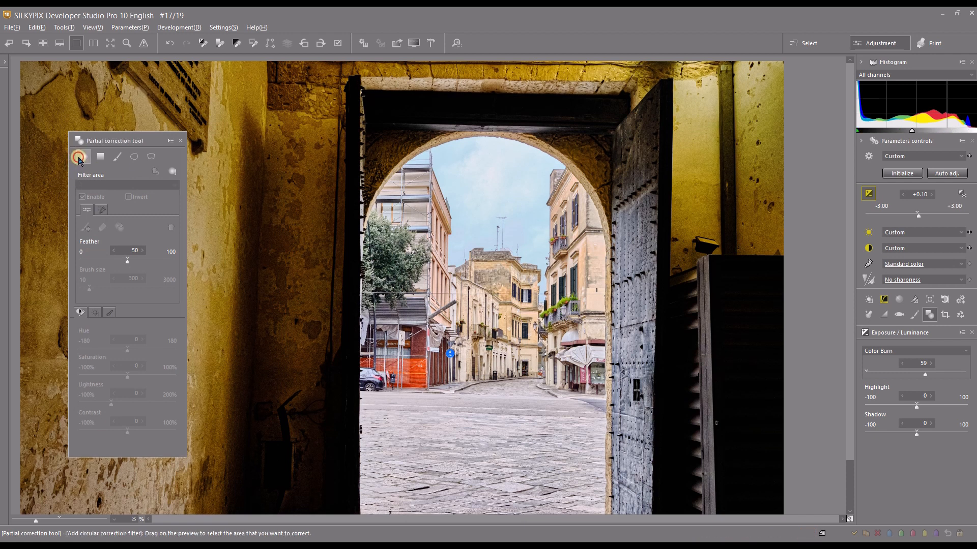
mouse_move(413, 189)
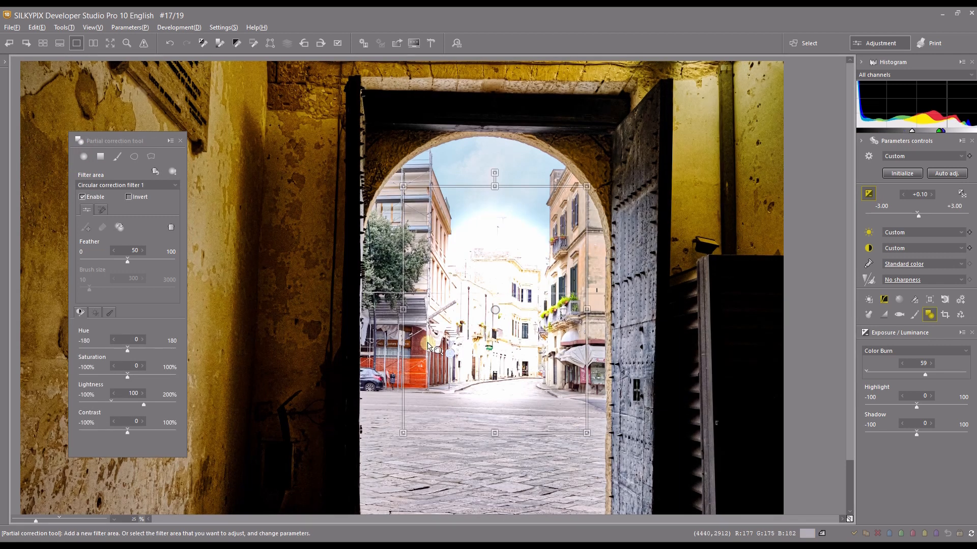
mouse_move(216, 216)
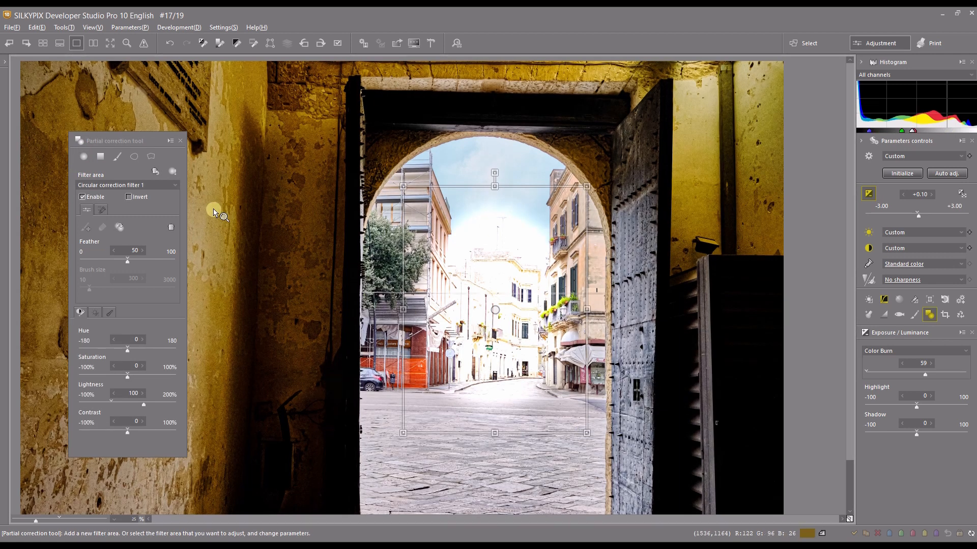
left_click(166, 228)
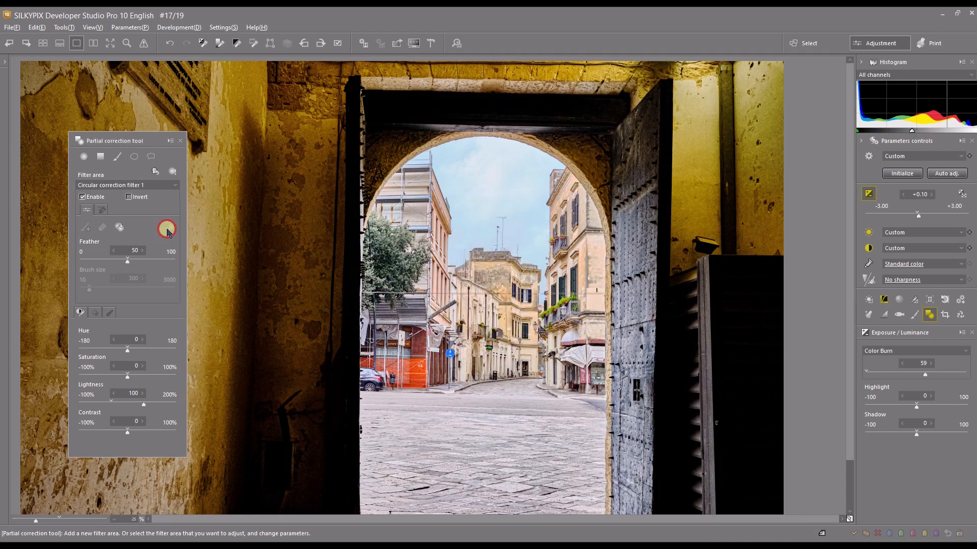
mouse_move(100, 156)
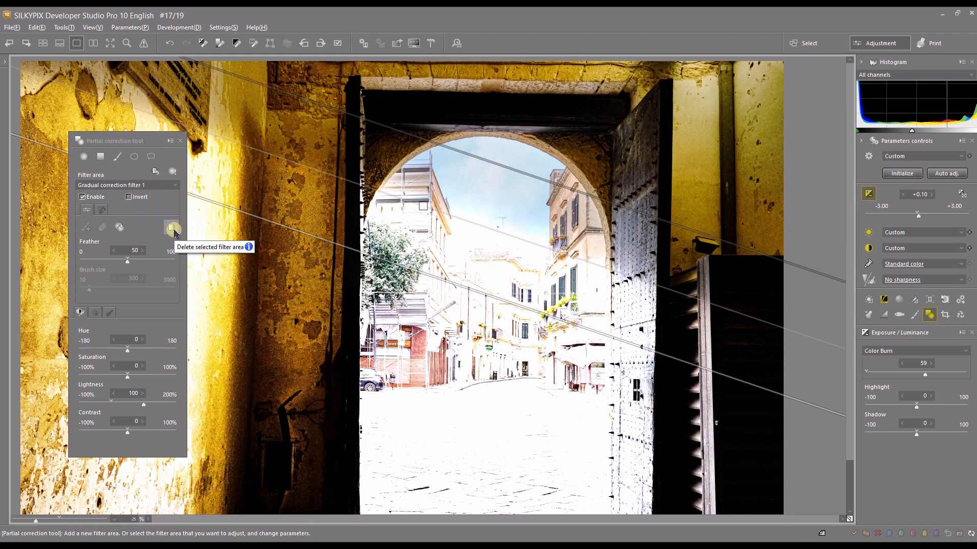
left_click(173, 228)
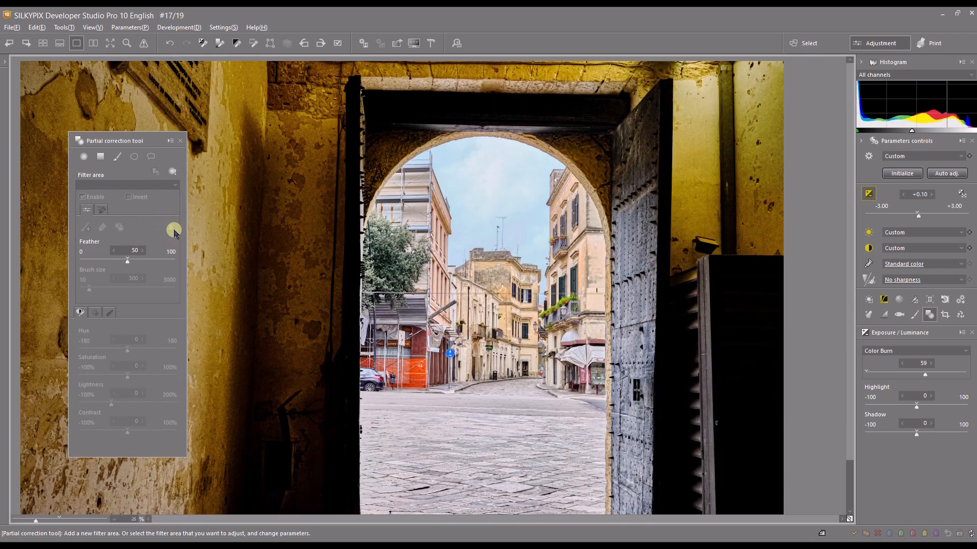
mouse_move(118, 156)
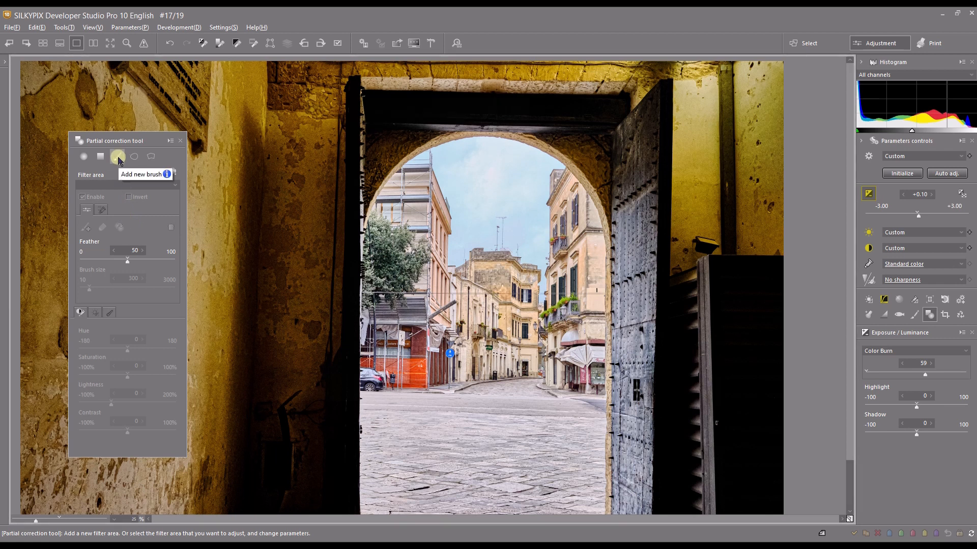
Step: Try a brush area on the left wall and delete it so no filter area remains
left_click(117, 156)
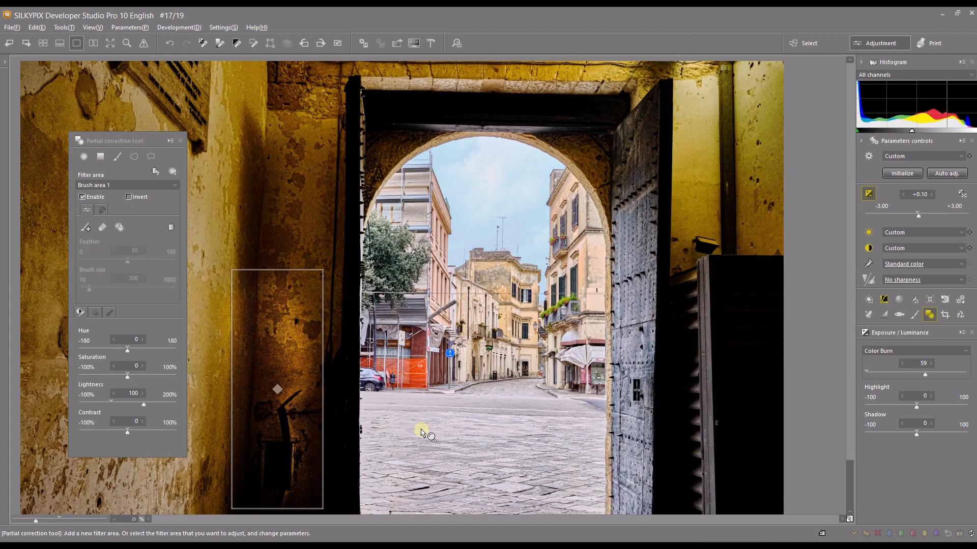
mouse_move(323, 414)
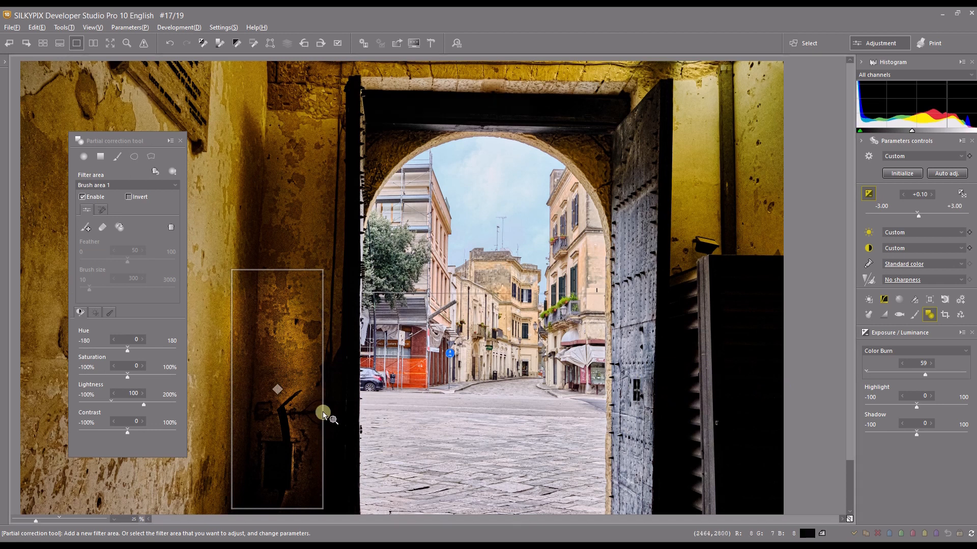
mouse_move(3, 243)
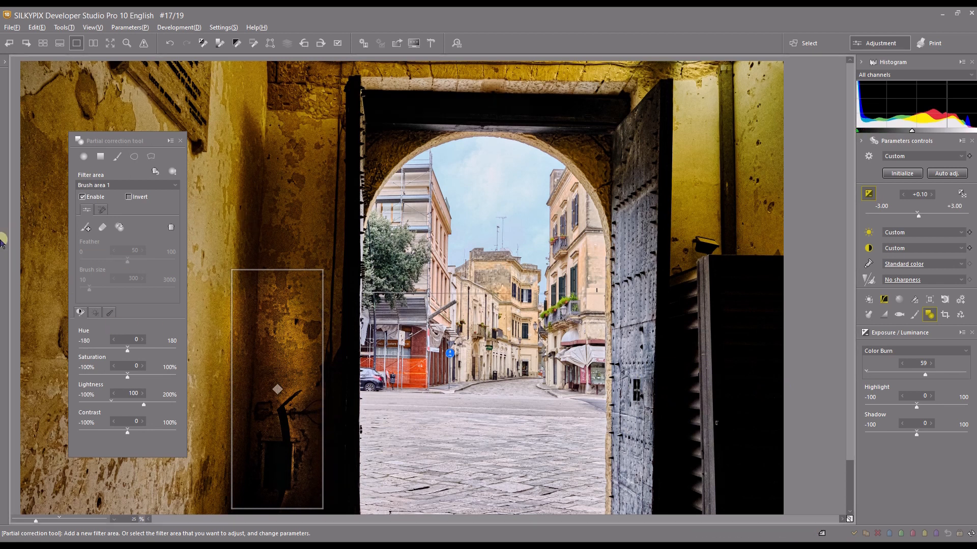
left_click(131, 156)
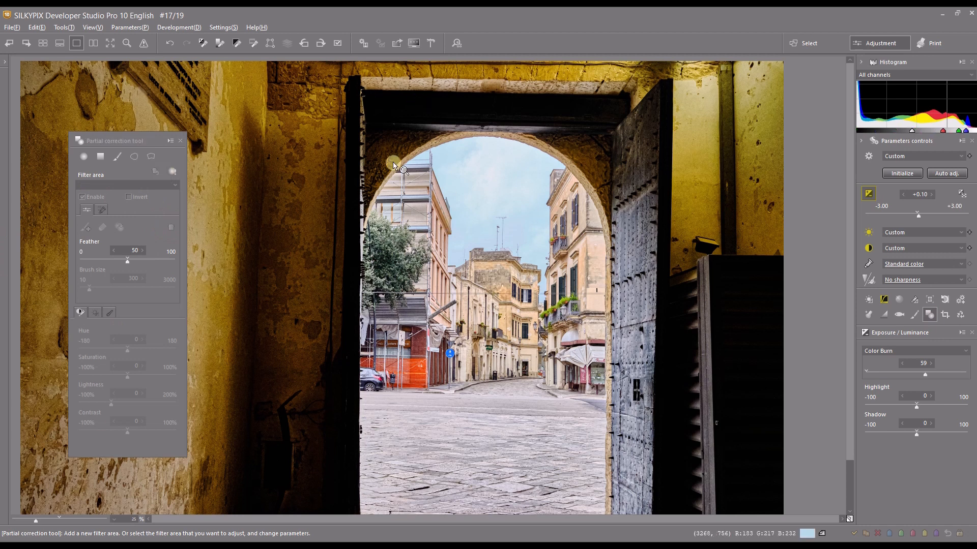
mouse_move(485, 352)
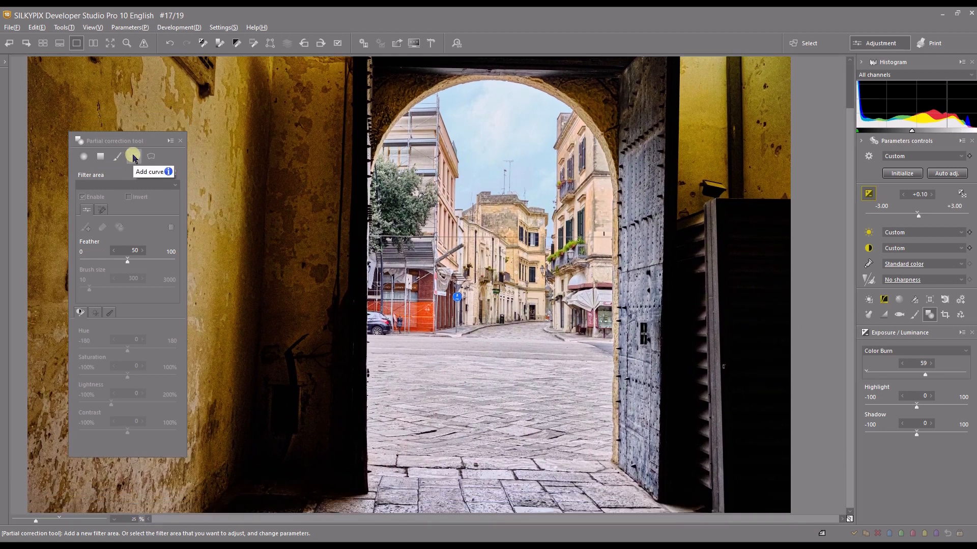
Step: Outline the arch opening as a new curve area and set its feather to 25
left_click(134, 157)
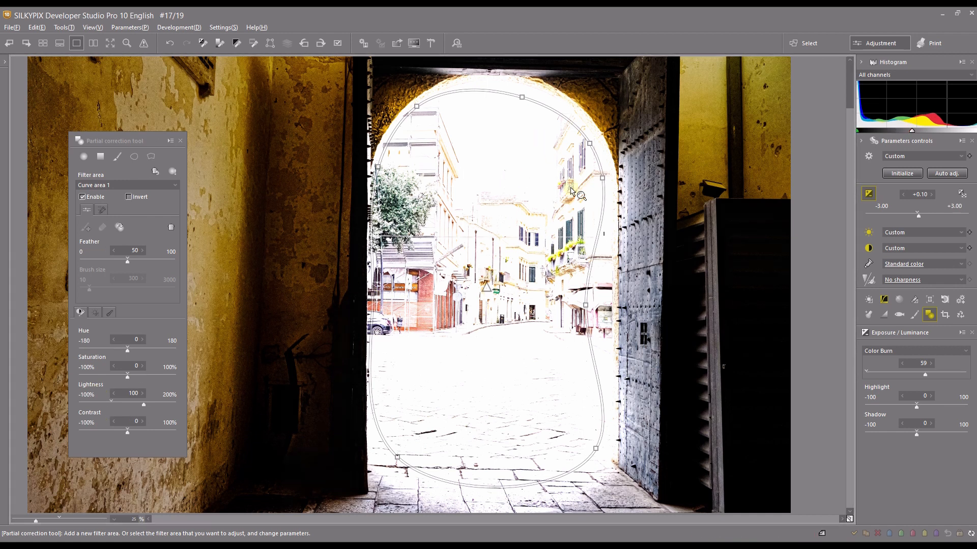
mouse_move(499, 289)
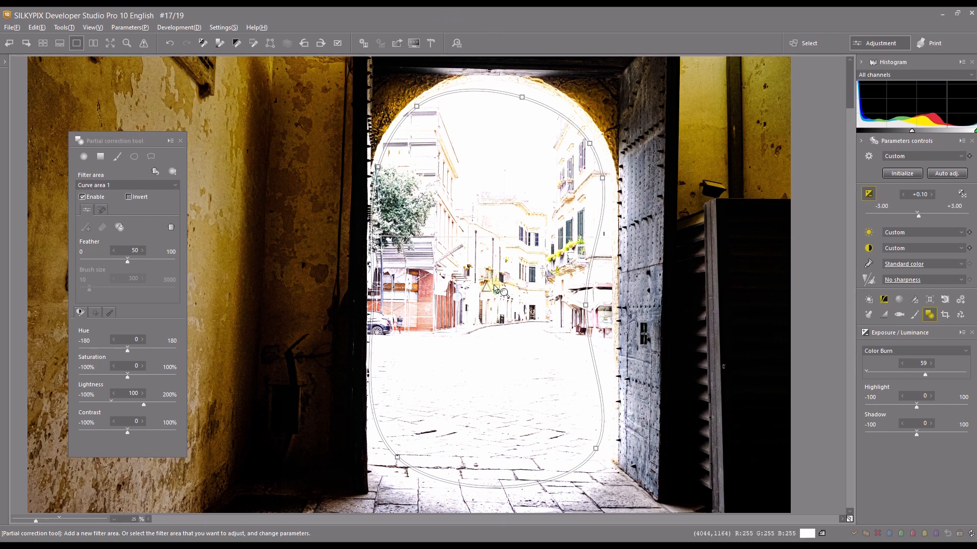
mouse_move(435, 330)
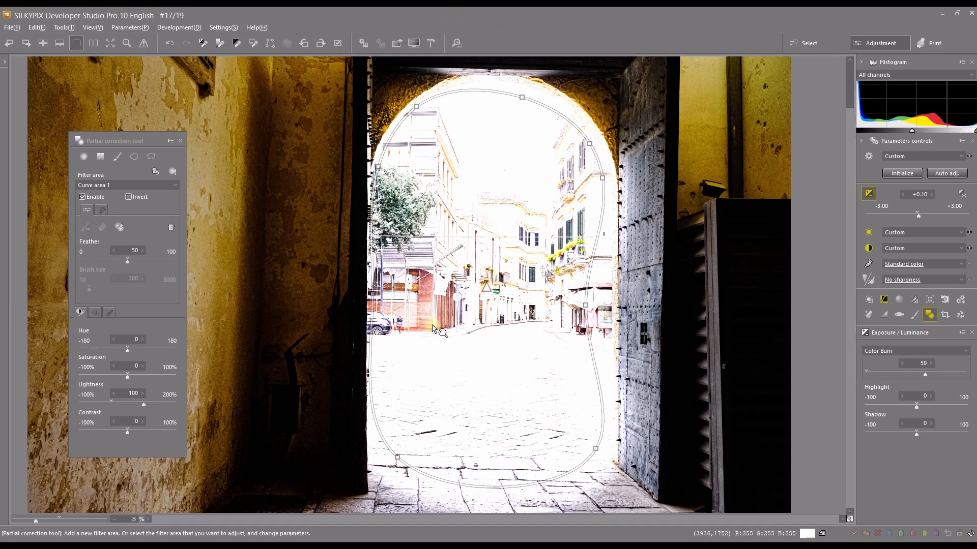
mouse_move(585, 305)
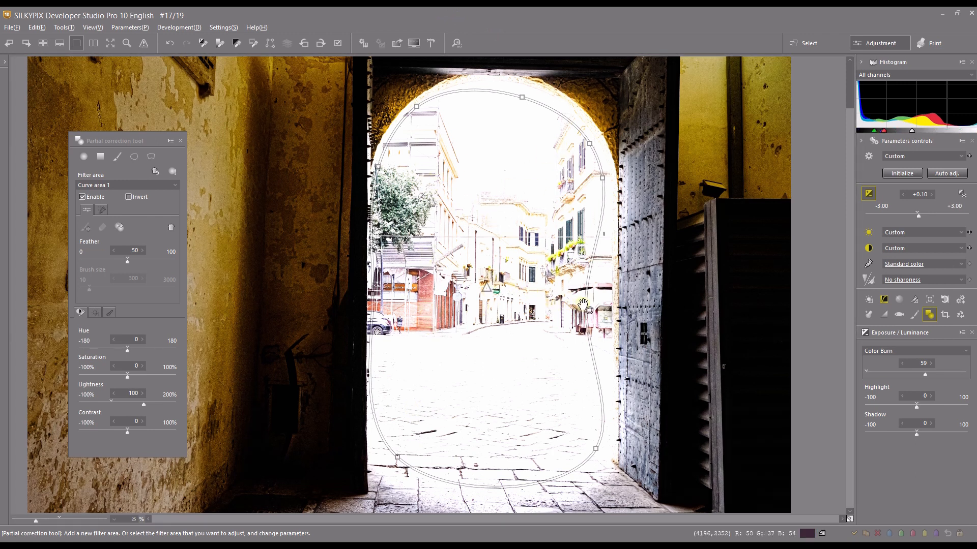
mouse_move(614, 290)
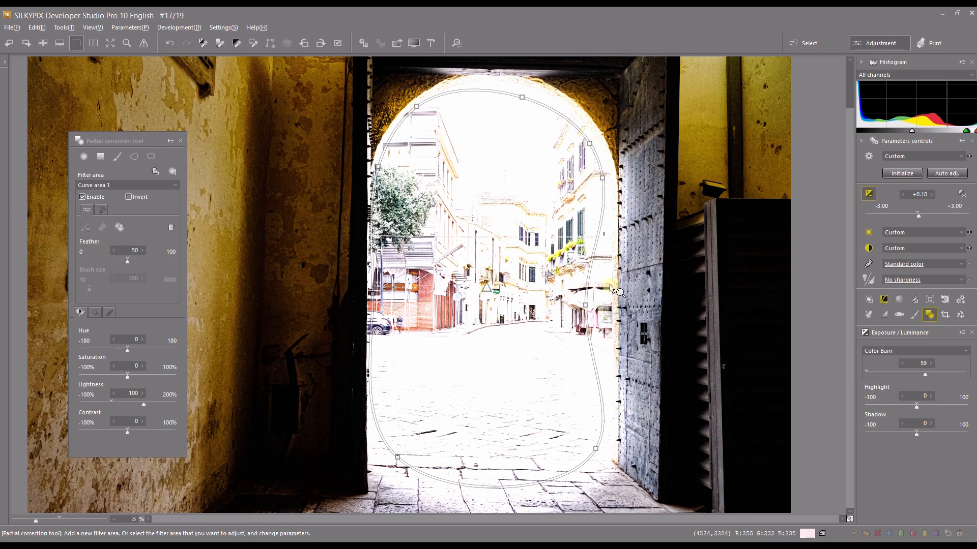
mouse_move(95, 249)
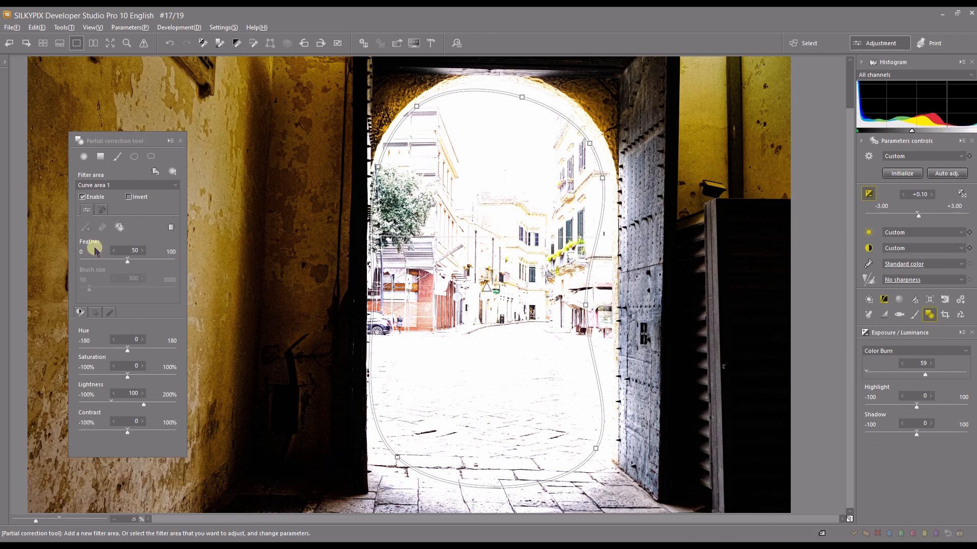
left_click_drag(127, 258, 105, 257)
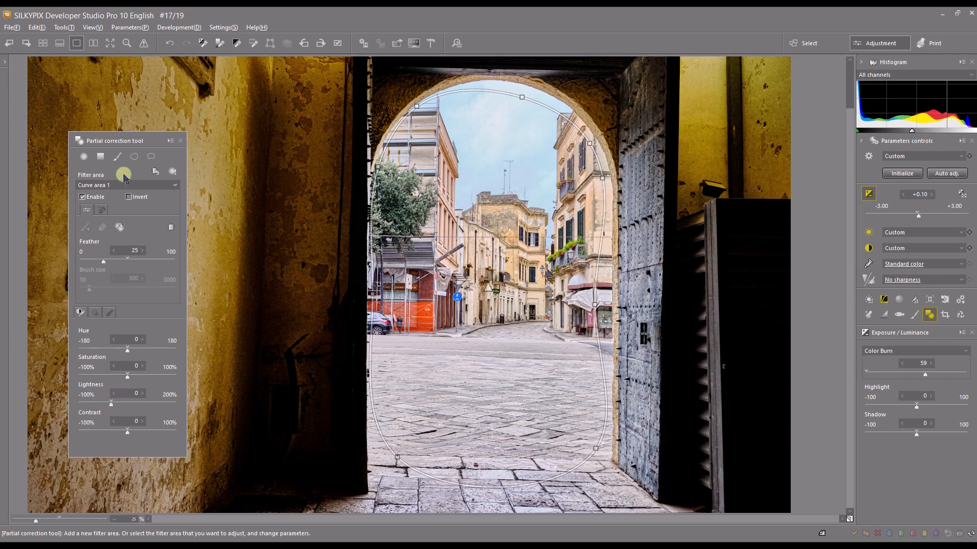
mouse_move(149, 156)
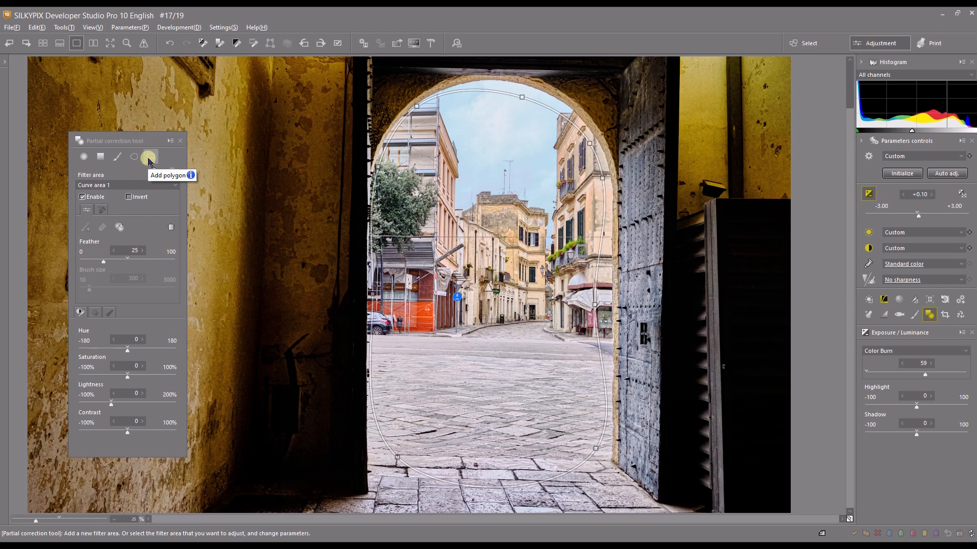
mouse_move(473, 210)
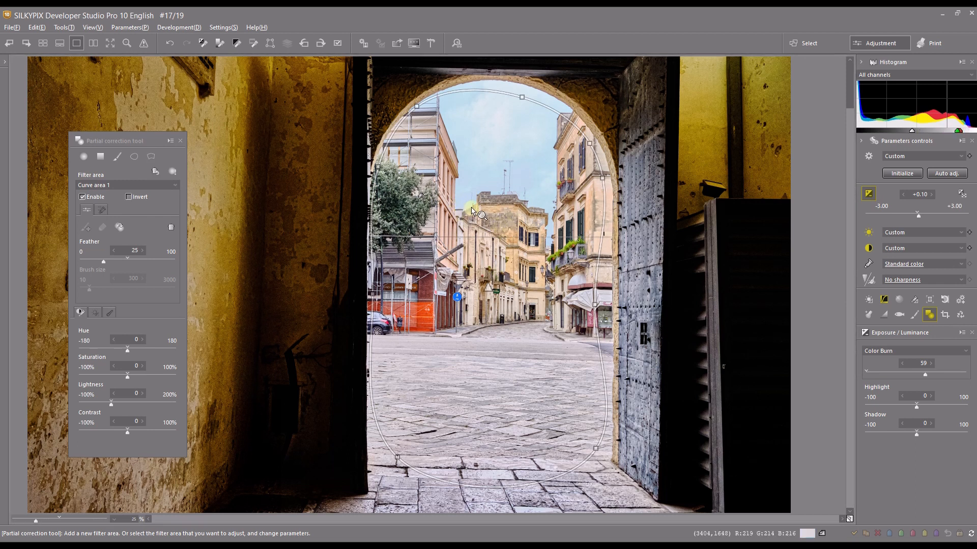
mouse_move(513, 379)
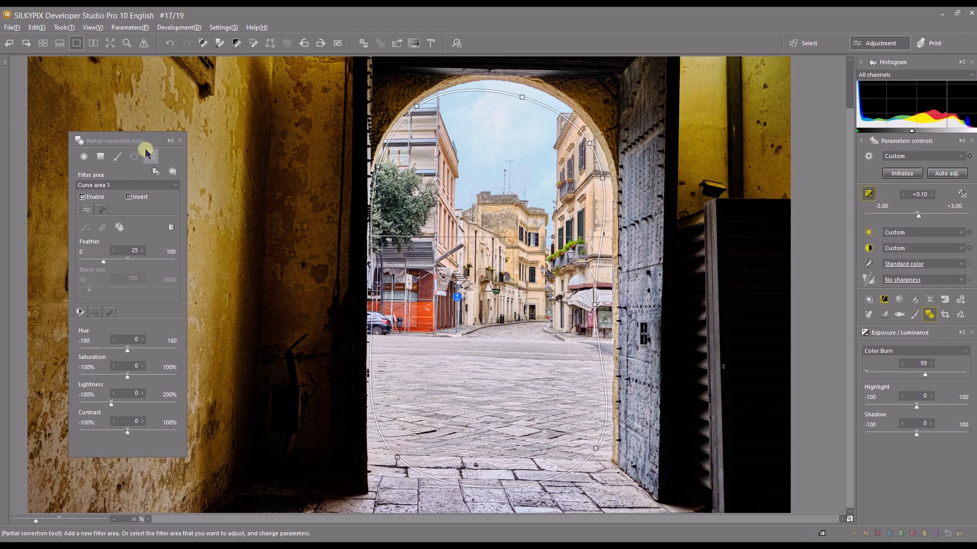
Step: Start Add polygon mode to outline the distant central building
left_click(150, 156)
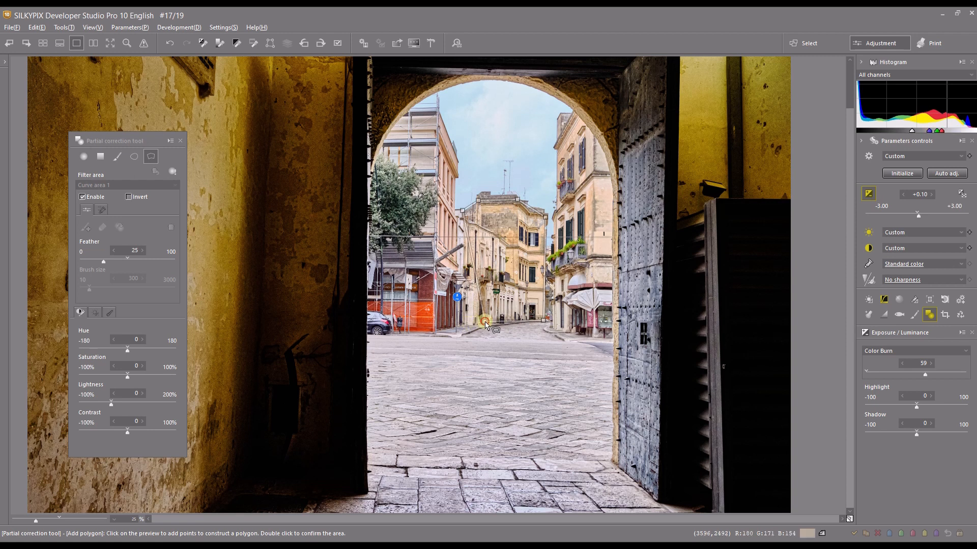
mouse_move(464, 330)
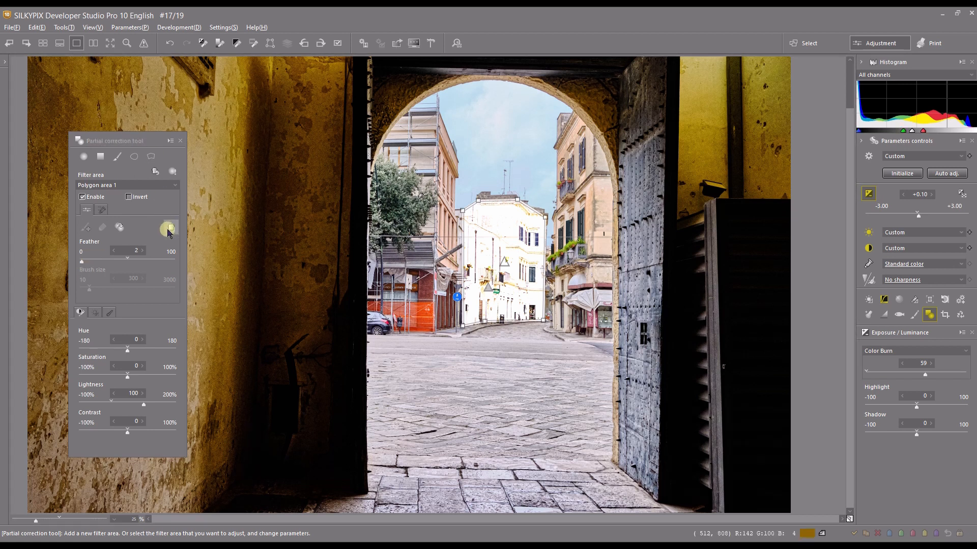
mouse_move(169, 227)
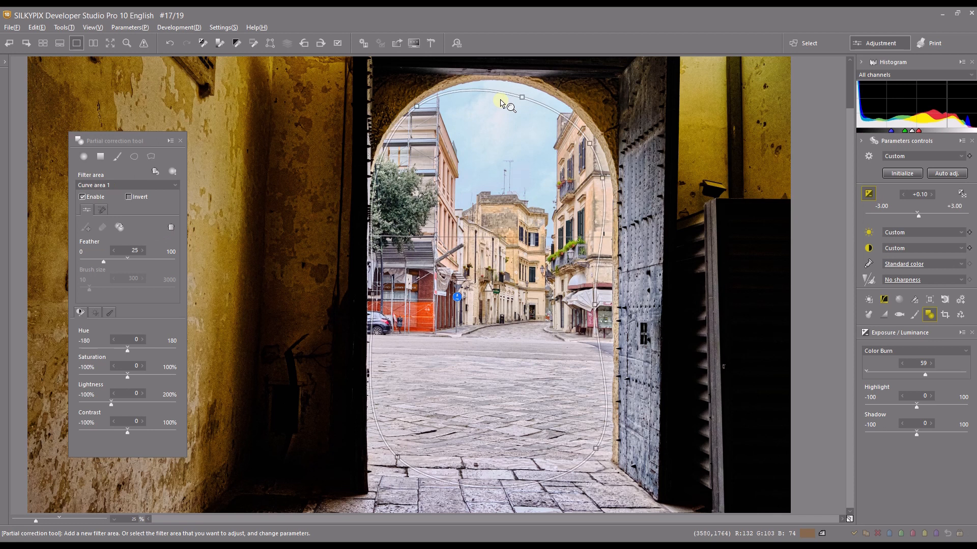
mouse_move(402, 105)
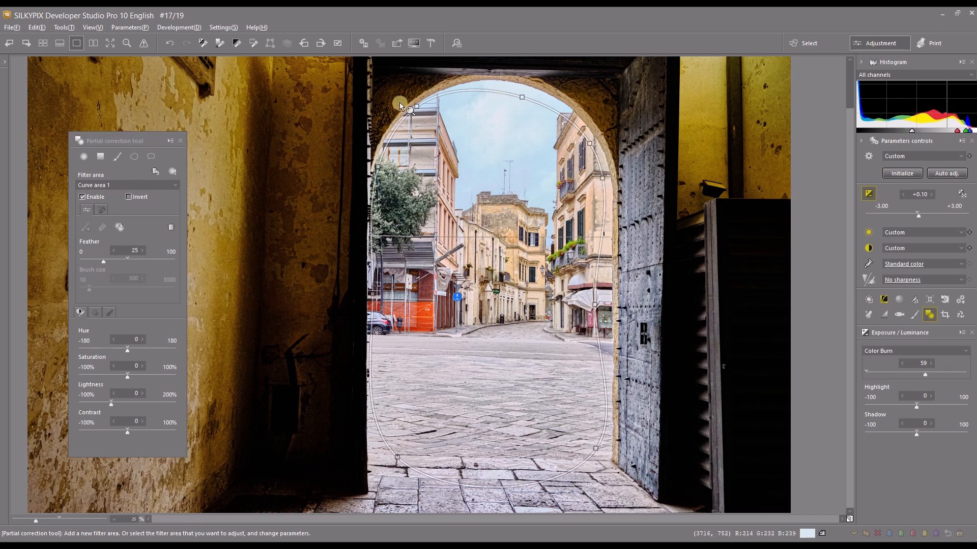
mouse_move(97, 366)
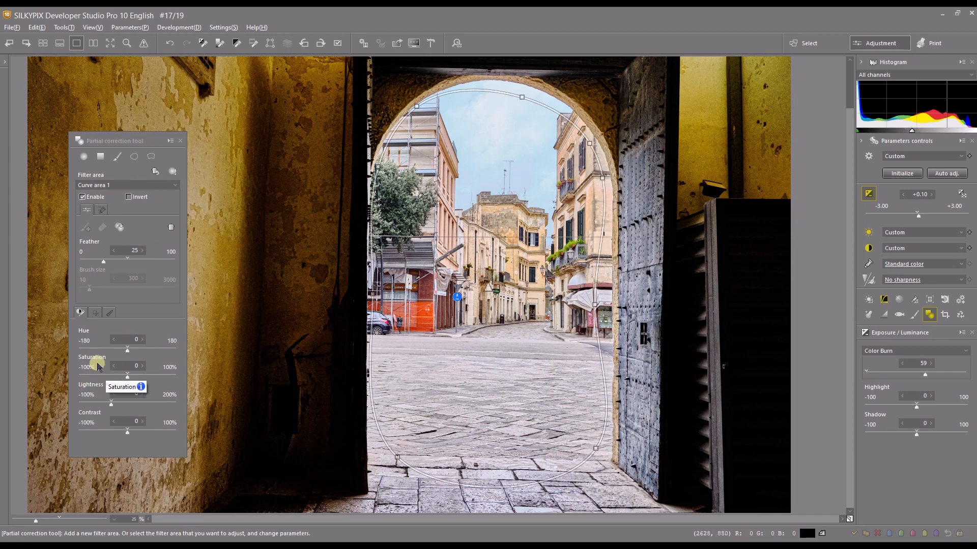
mouse_move(6, 211)
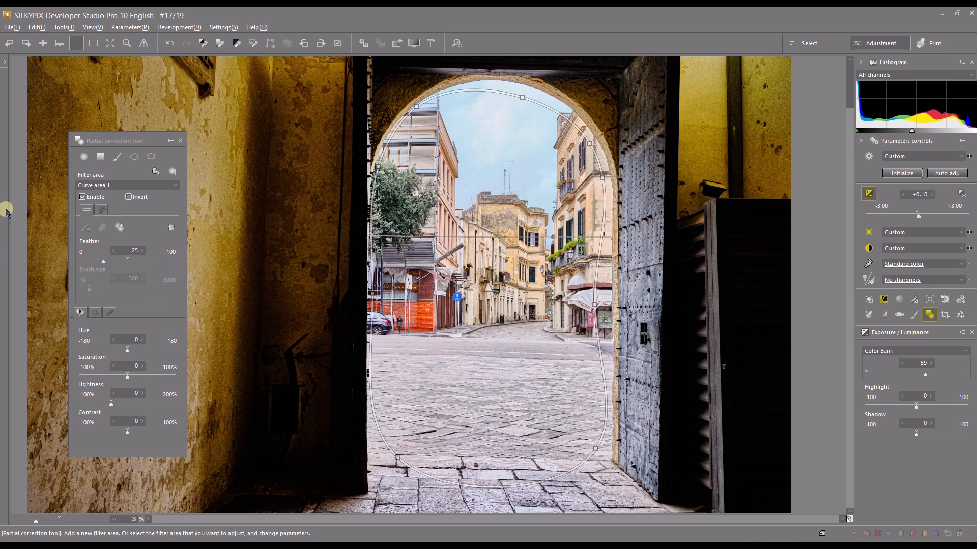
mouse_move(154, 156)
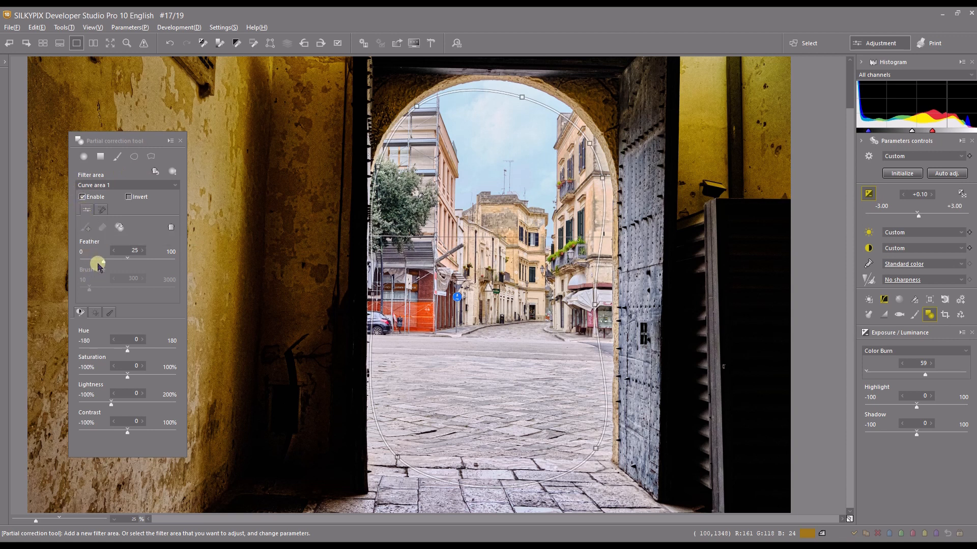
mouse_move(98, 154)
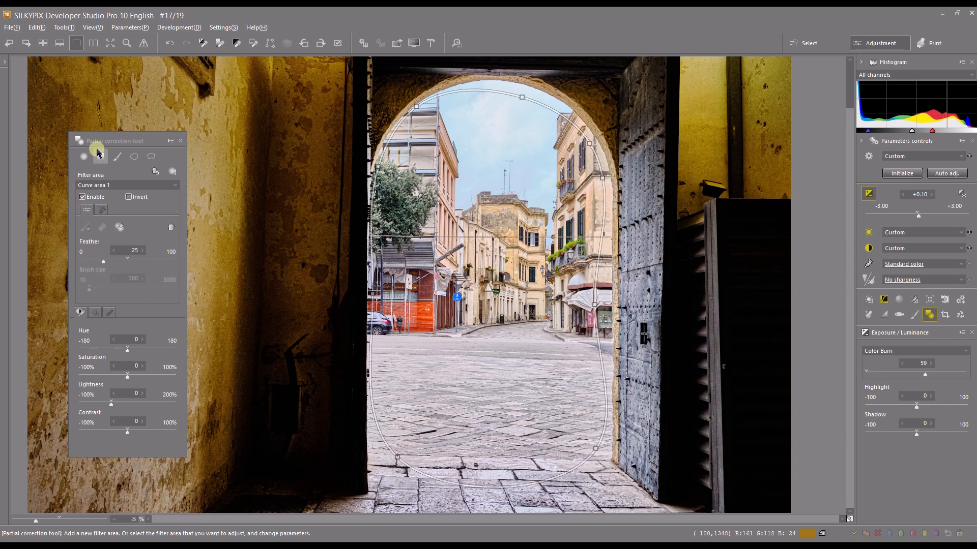
mouse_move(93, 281)
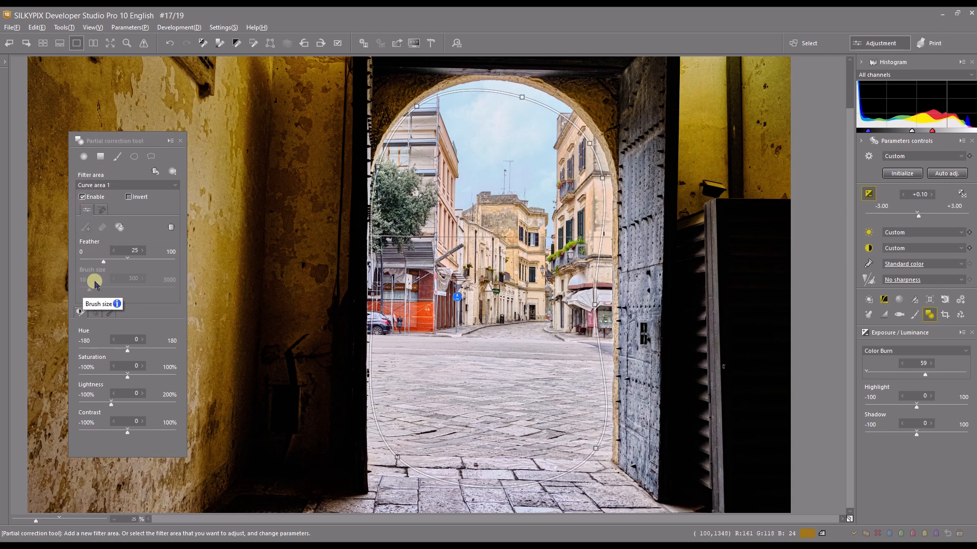
mouse_move(84, 341)
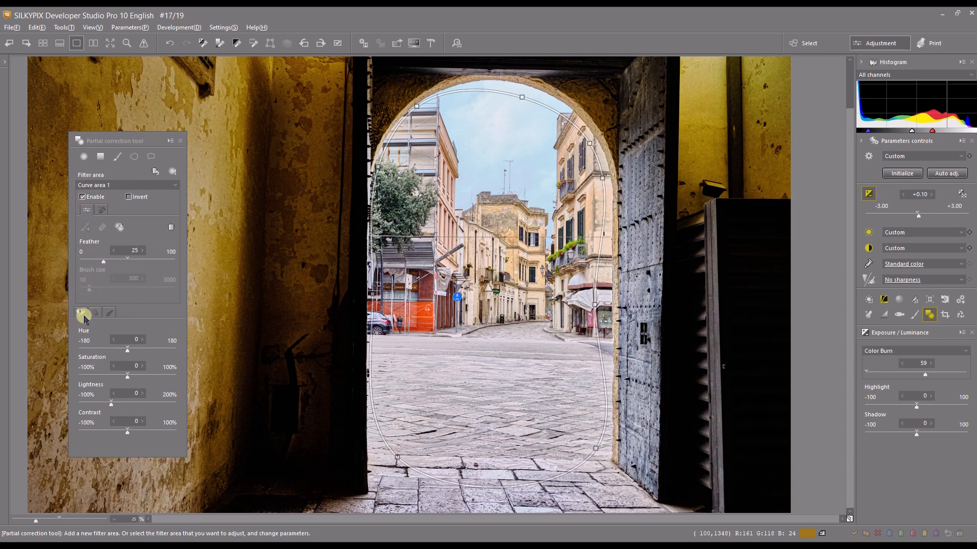
mouse_move(82, 312)
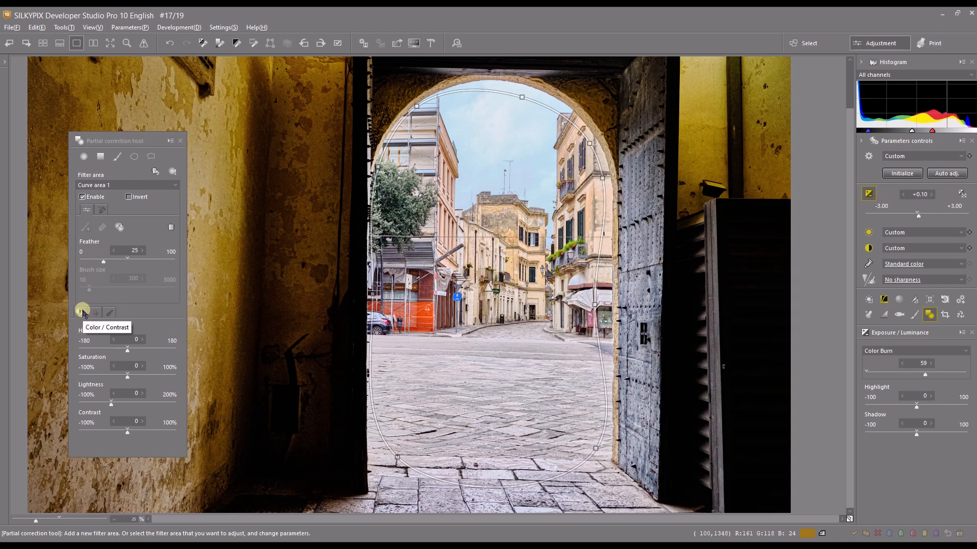
mouse_move(110, 312)
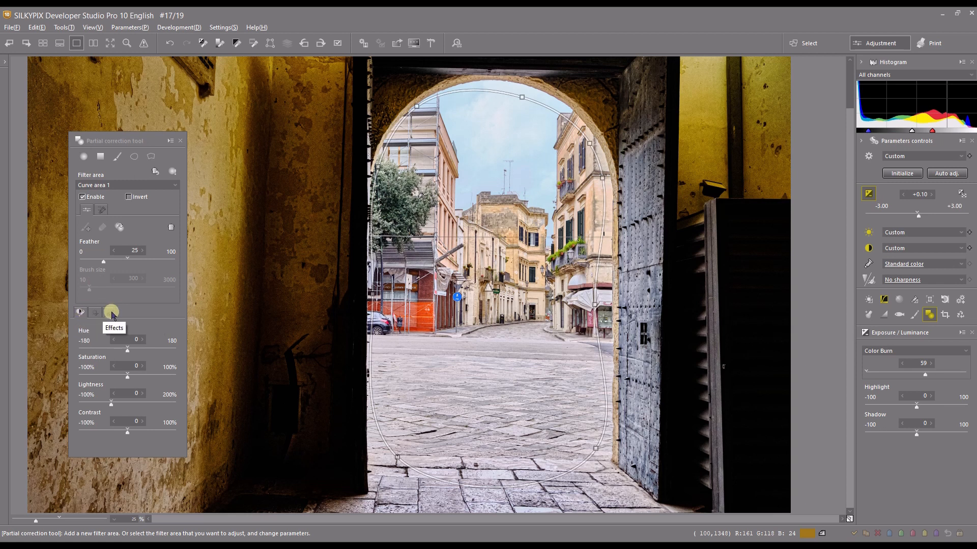
mouse_move(79, 312)
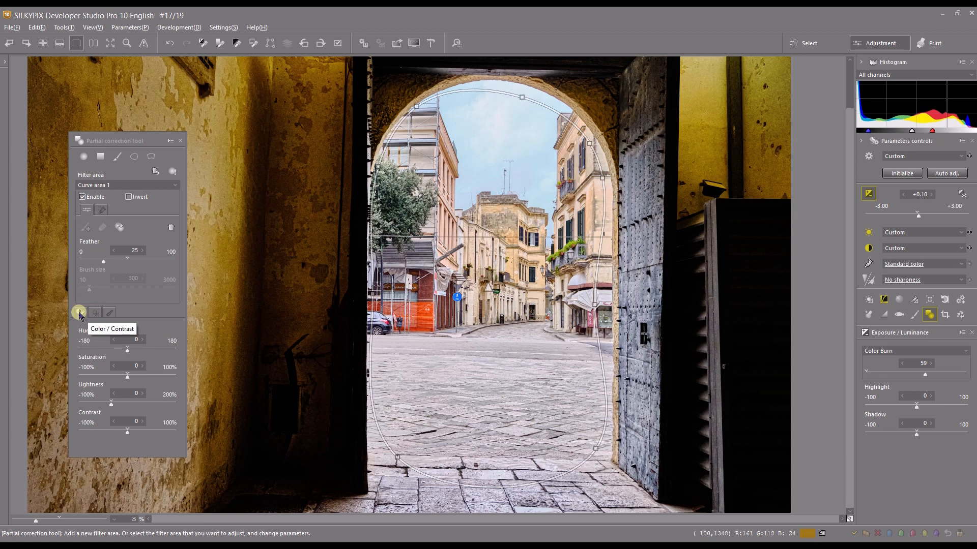
mouse_move(119, 351)
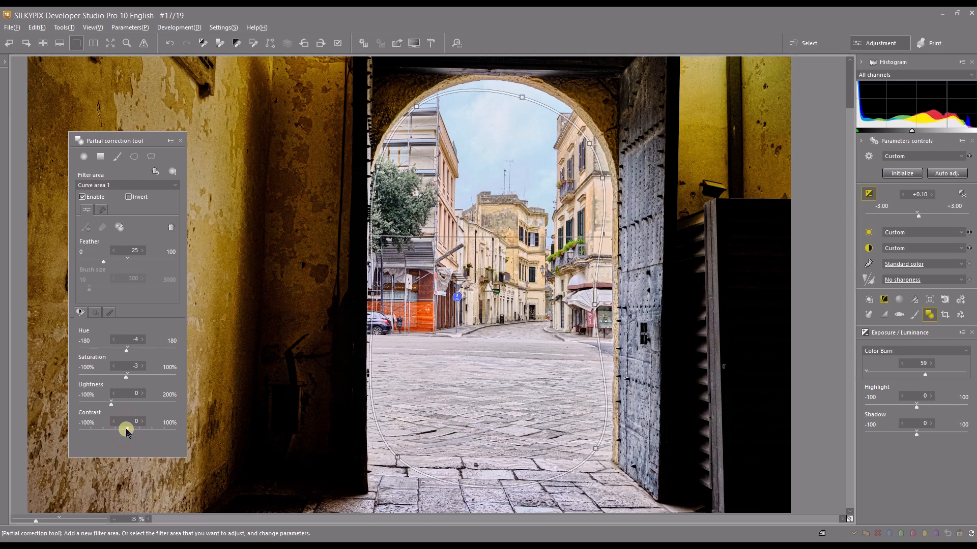
mouse_move(96, 318)
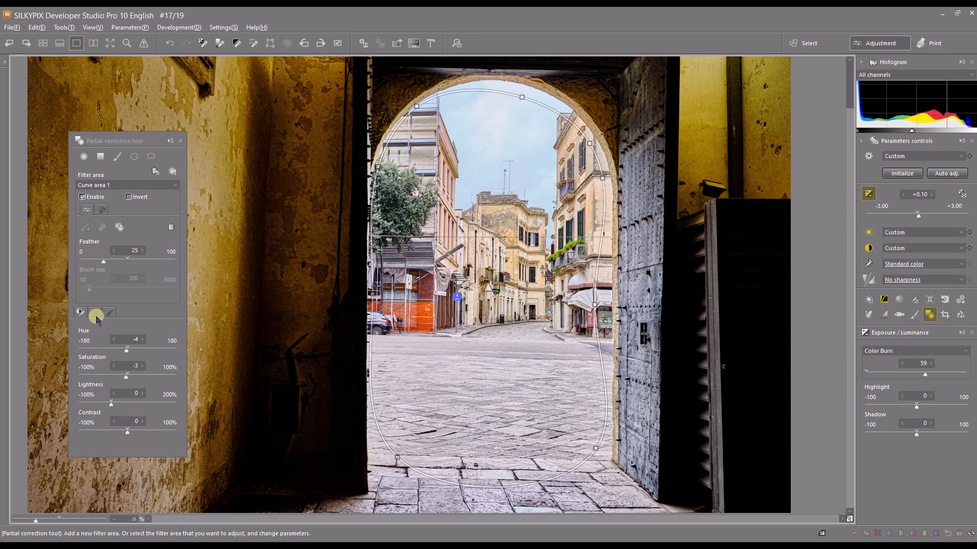
Step: Switch the curve area to its White balance adjustment color wheel
left_click(80, 313)
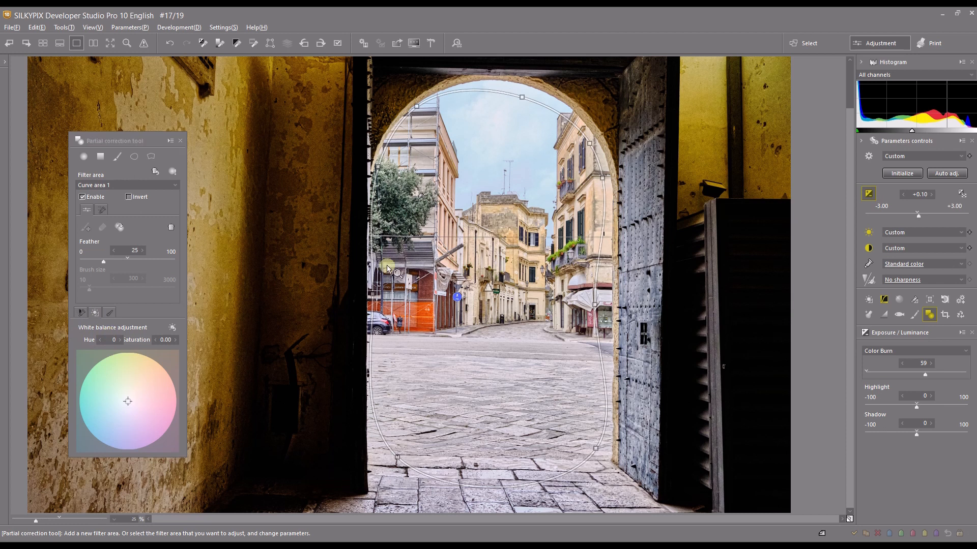
mouse_move(248, 246)
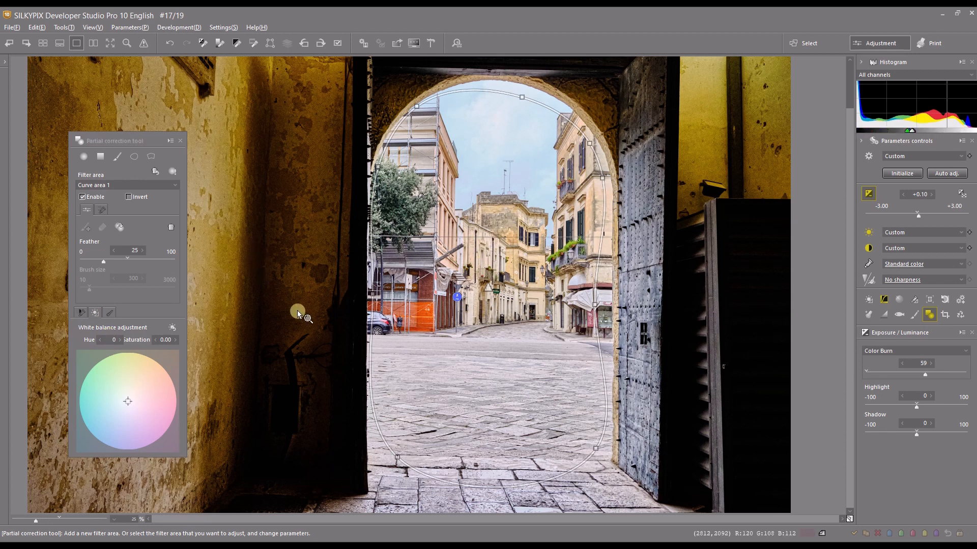
mouse_move(227, 133)
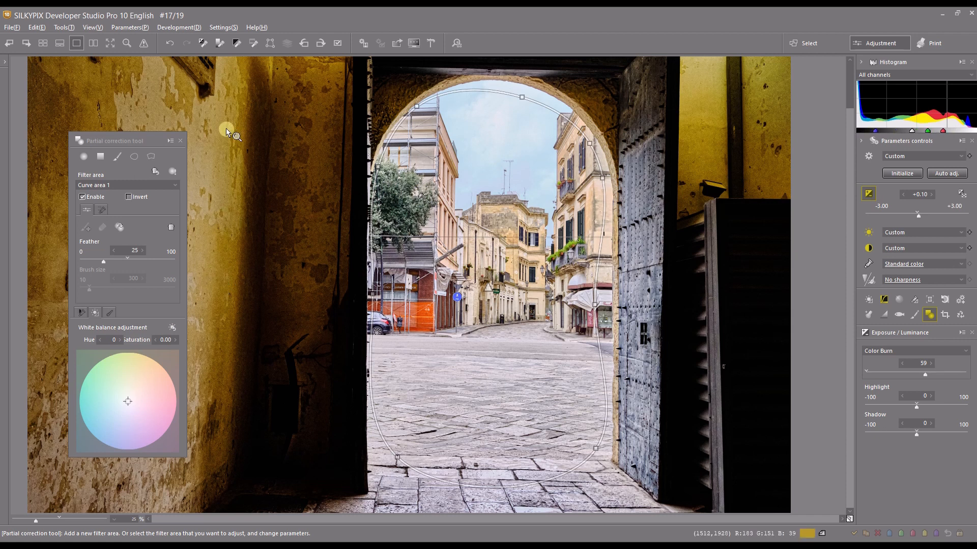
mouse_move(453, 182)
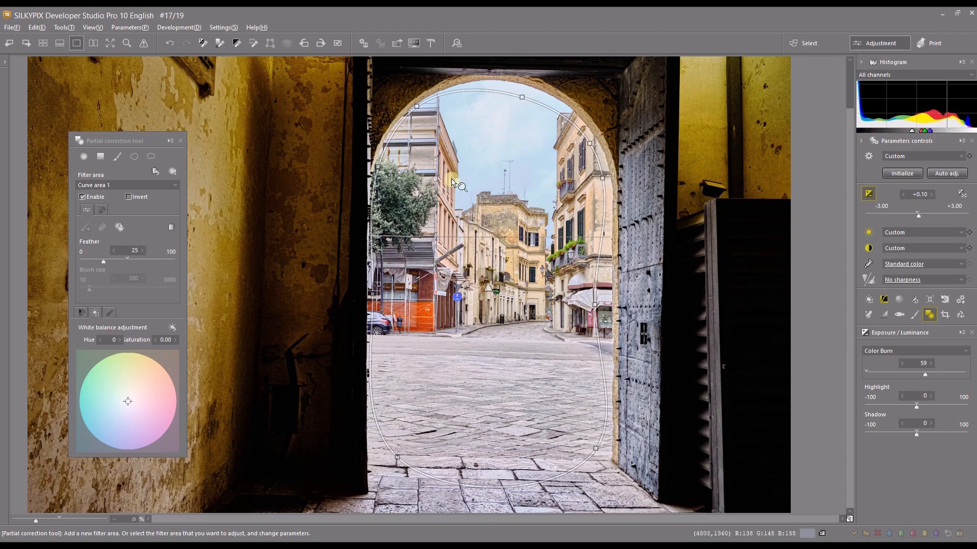
mouse_move(454, 306)
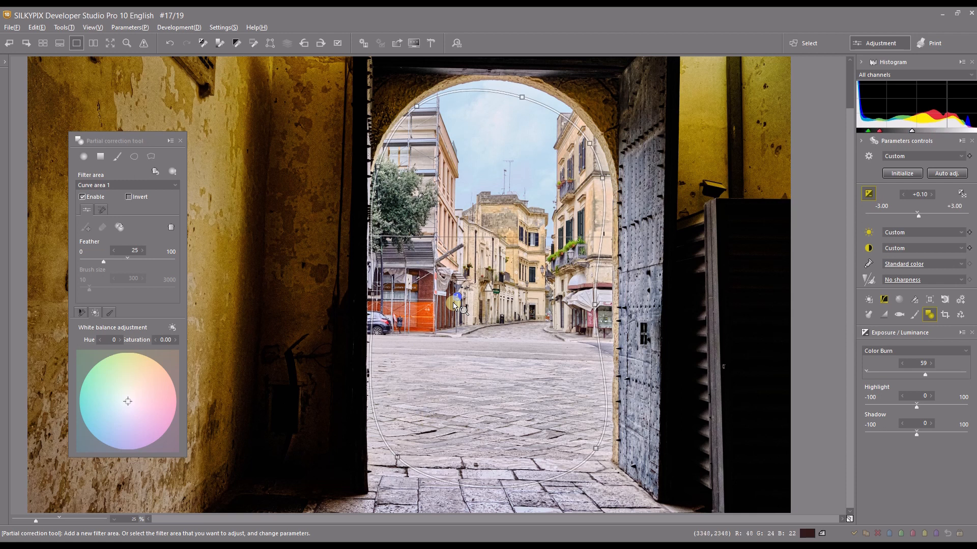
mouse_move(327, 261)
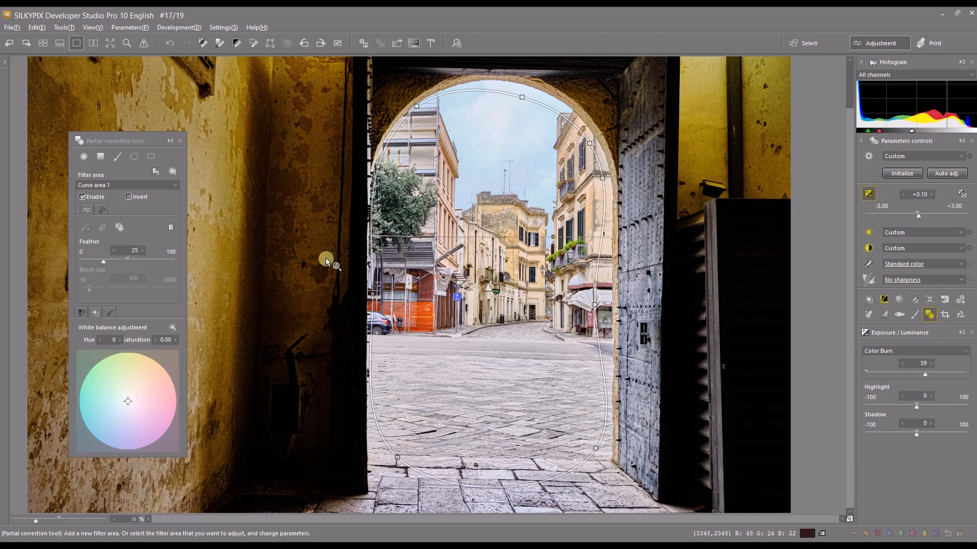
mouse_move(221, 175)
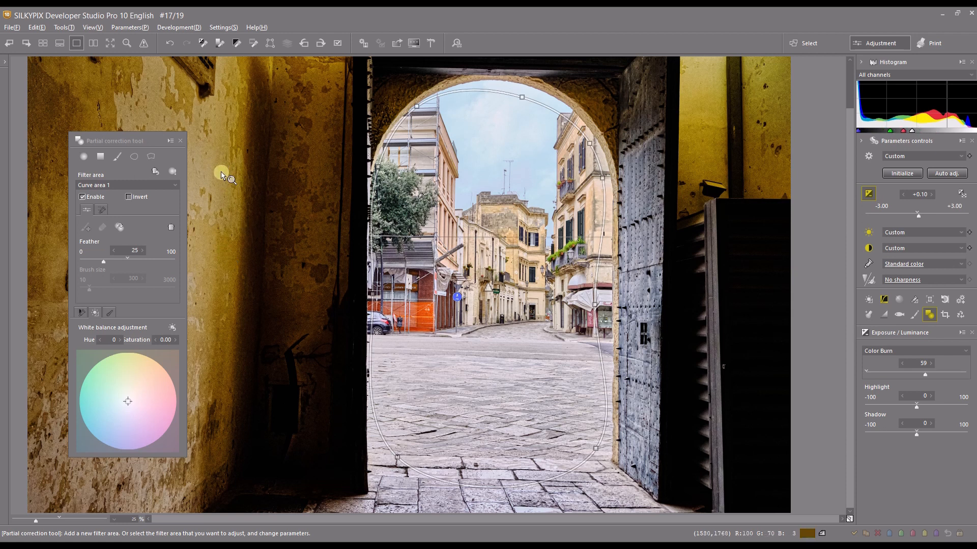
mouse_move(127, 402)
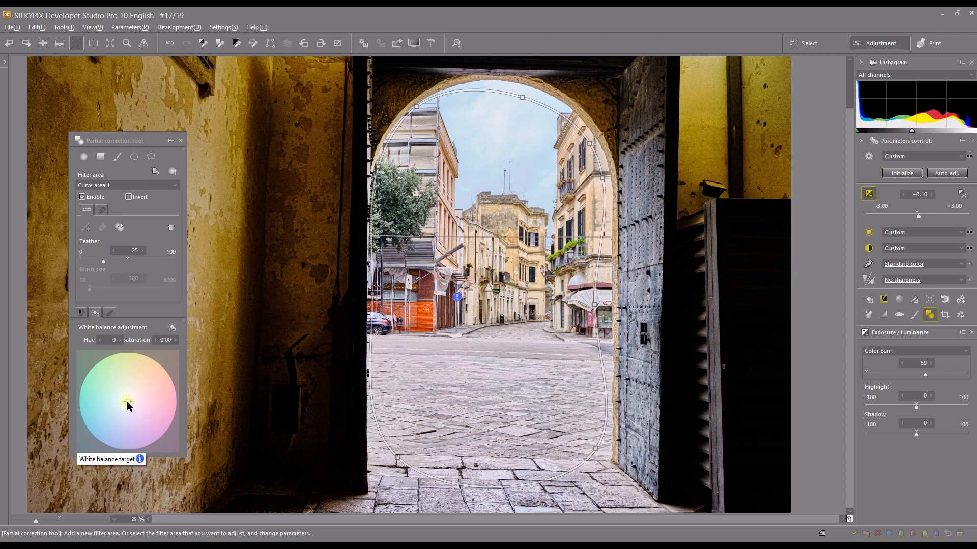
Step: Shift the curve area's white balance to hue -81, saturation 0.44 and invert the area
left_click(130, 388)
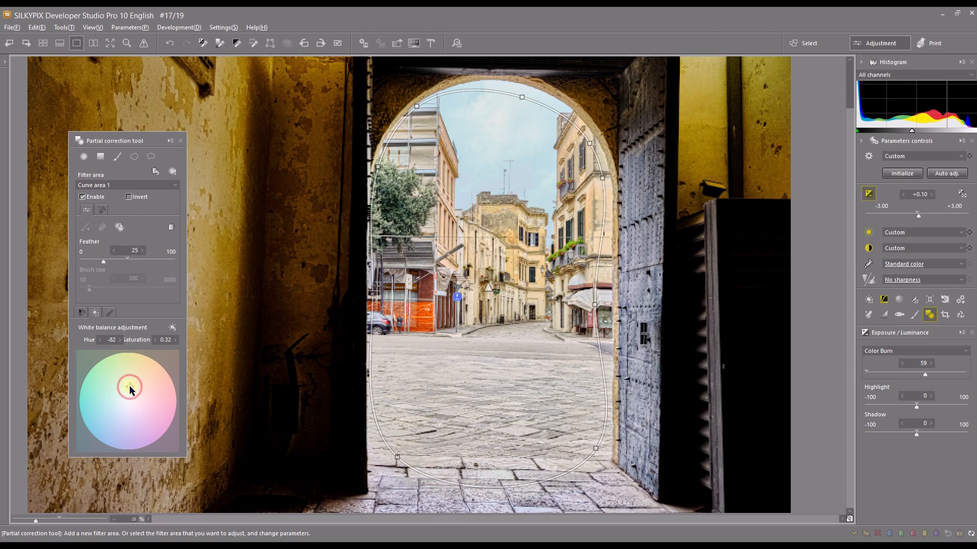
left_click(130, 386)
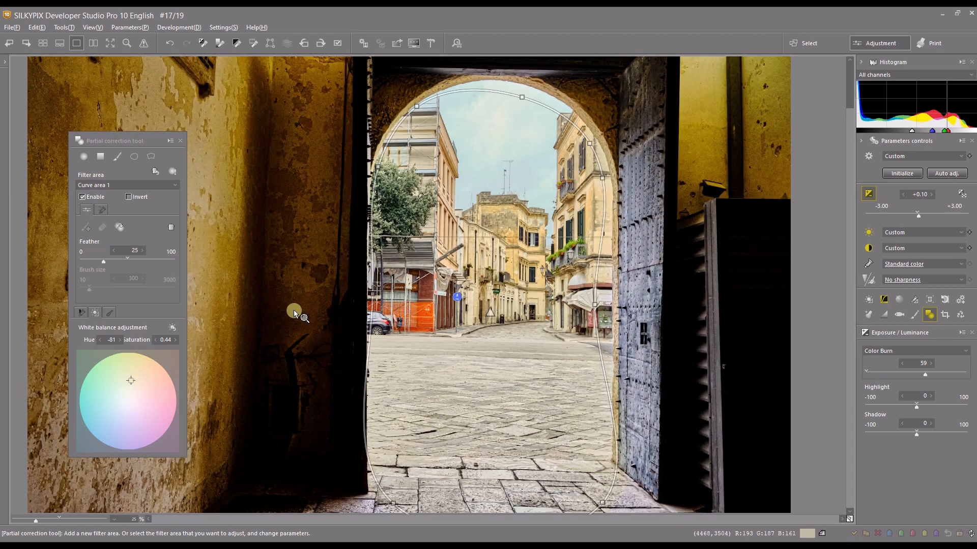
mouse_move(414, 236)
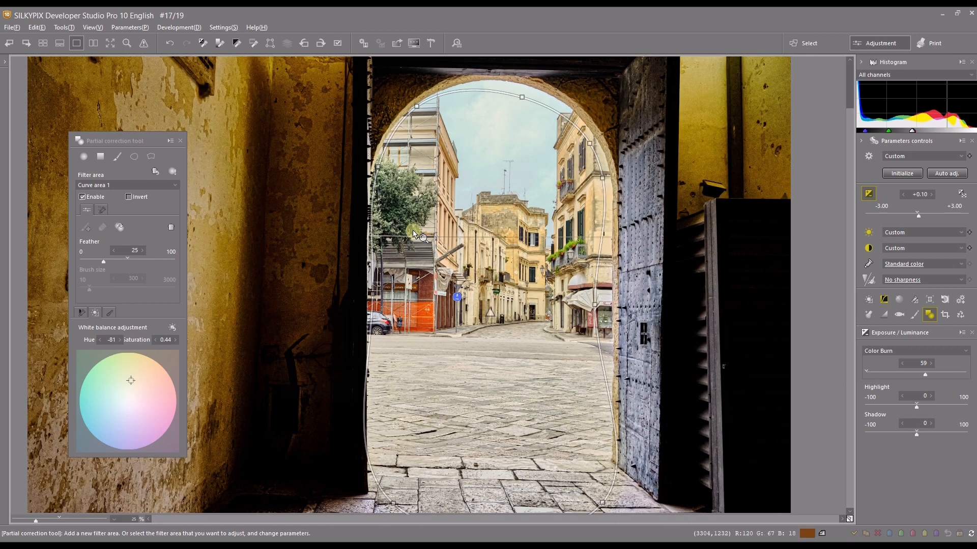
mouse_move(491, 258)
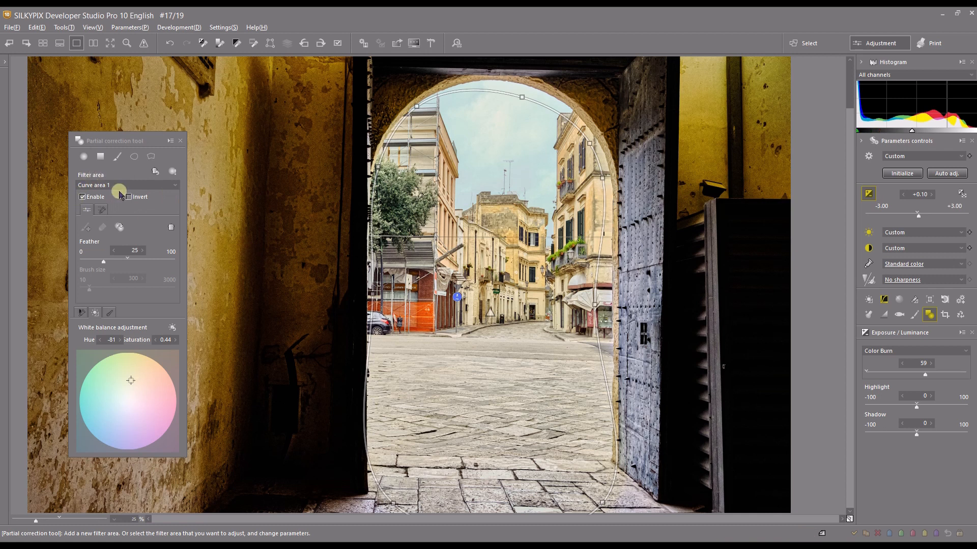
left_click(129, 197)
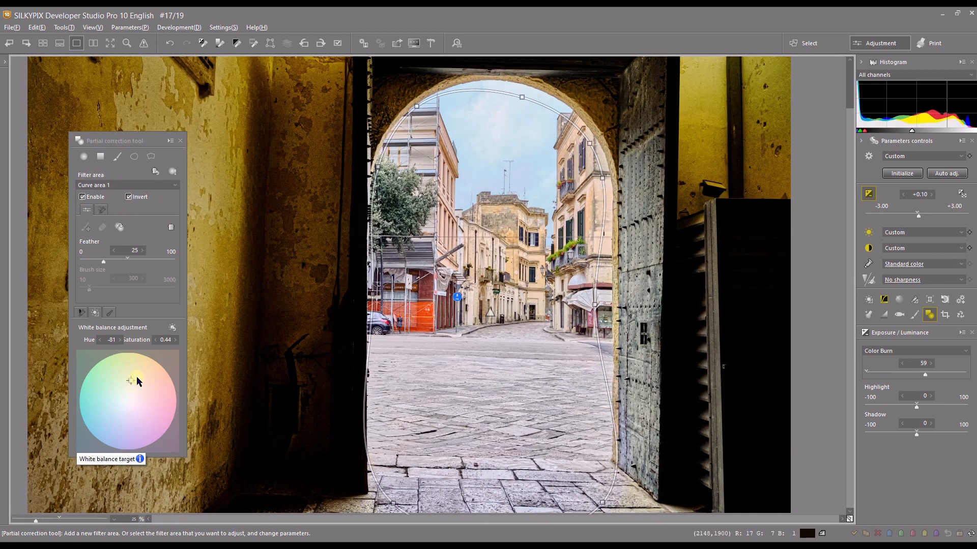
mouse_move(204, 225)
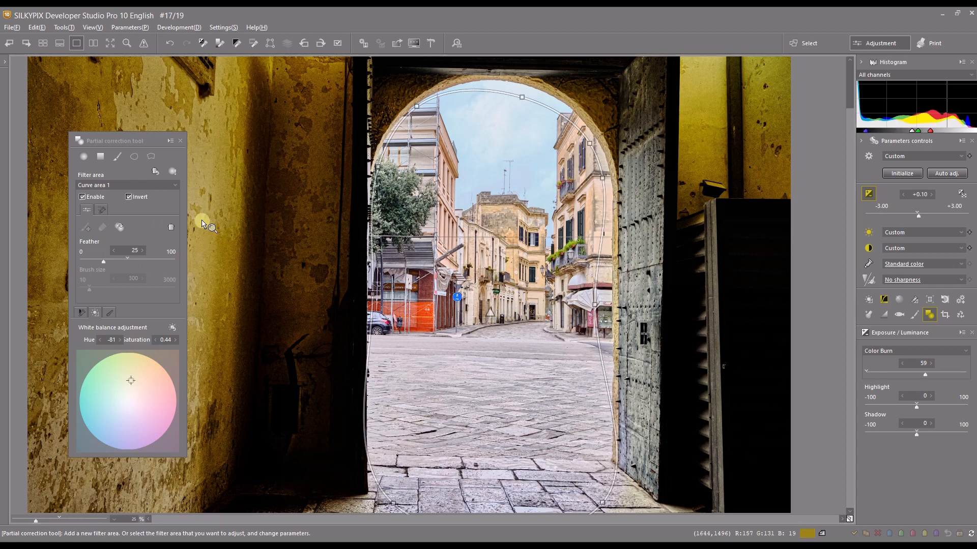
mouse_move(271, 146)
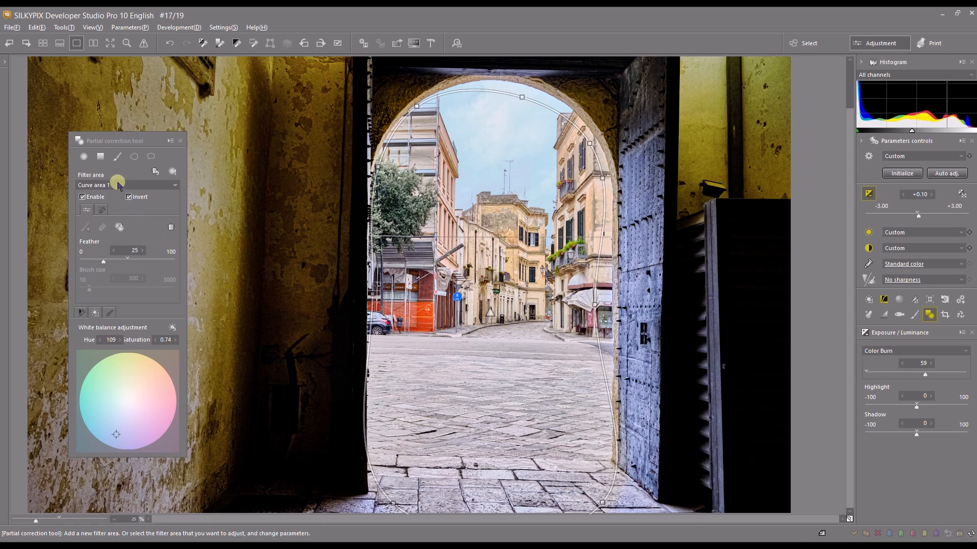
mouse_move(217, 374)
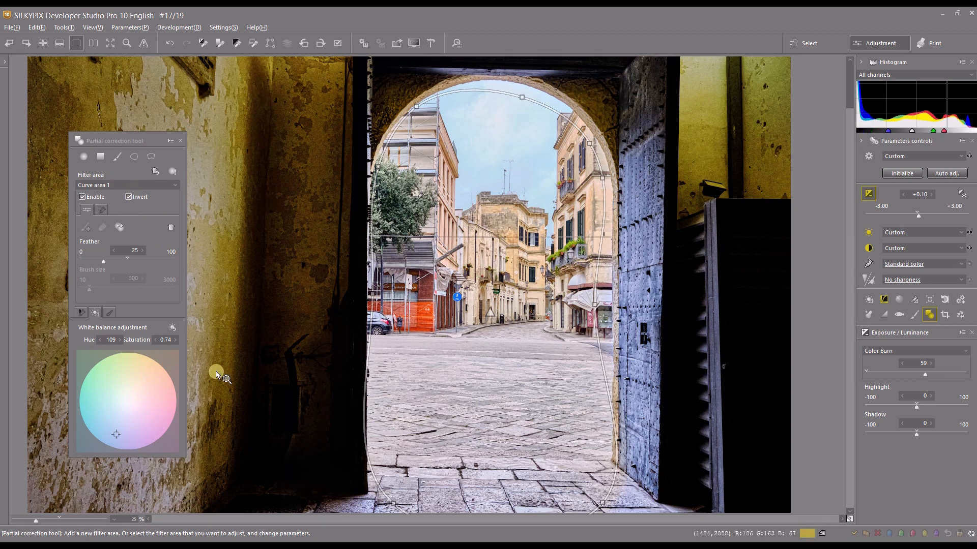
mouse_move(160, 332)
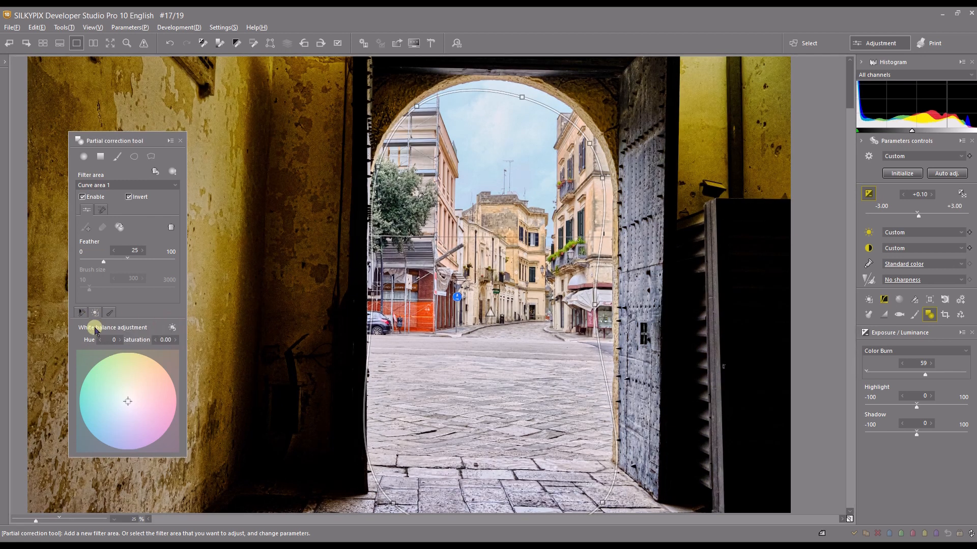
Step: Show the curve area's Blur settings and untick Invert so it no longer affects the walls
left_click(108, 311)
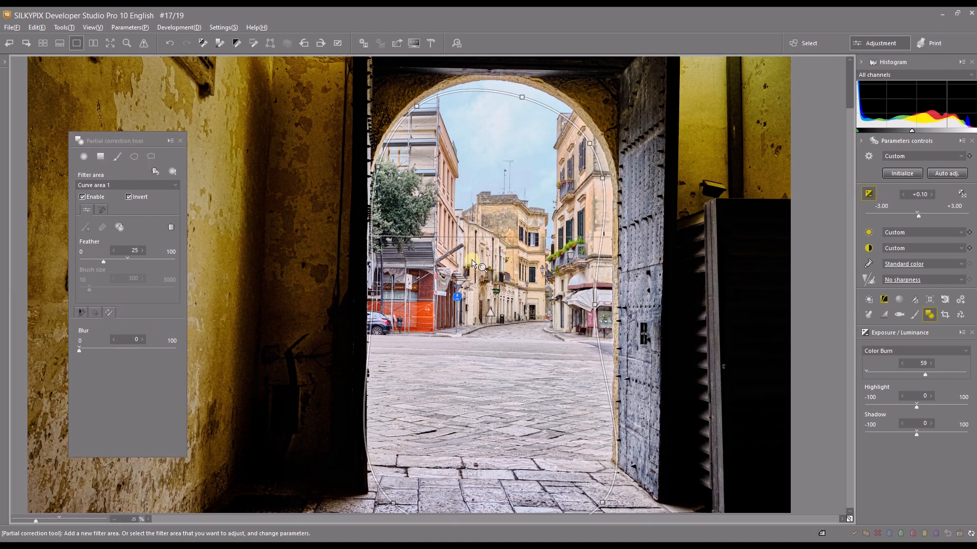
mouse_move(404, 343)
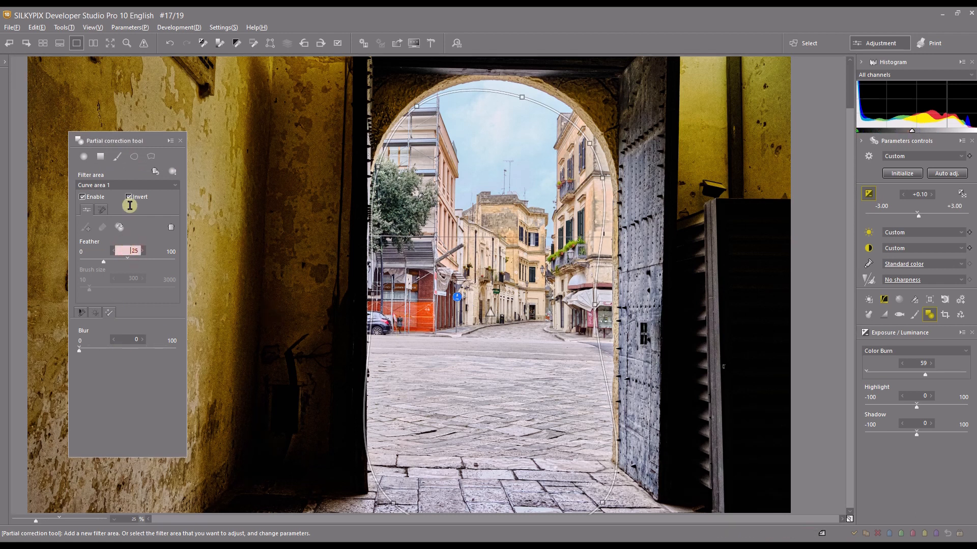
left_click(128, 197)
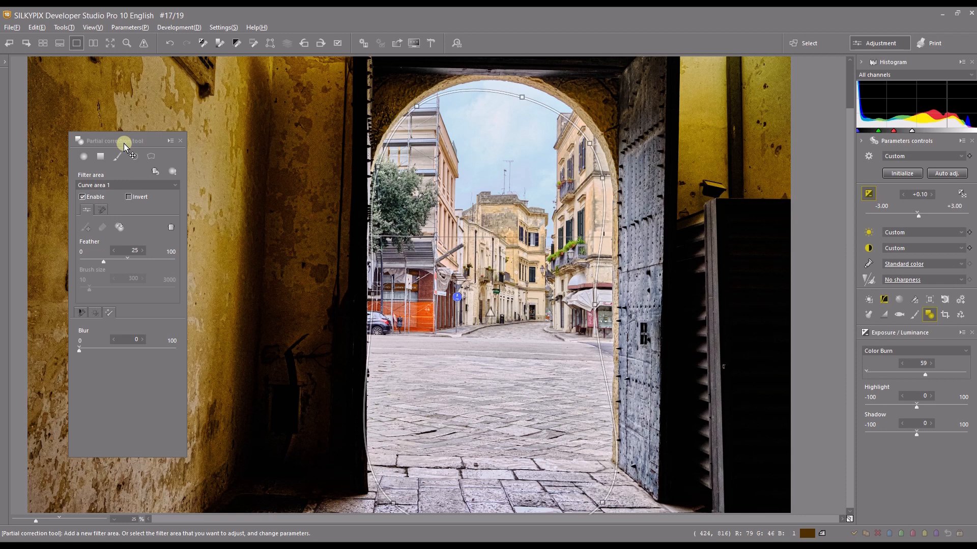
left_click(87, 209)
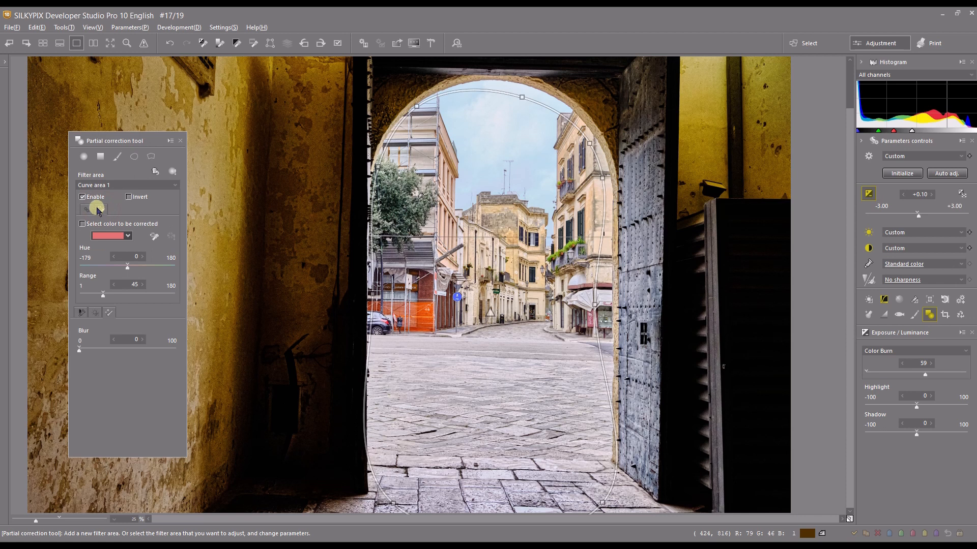
mouse_move(100, 209)
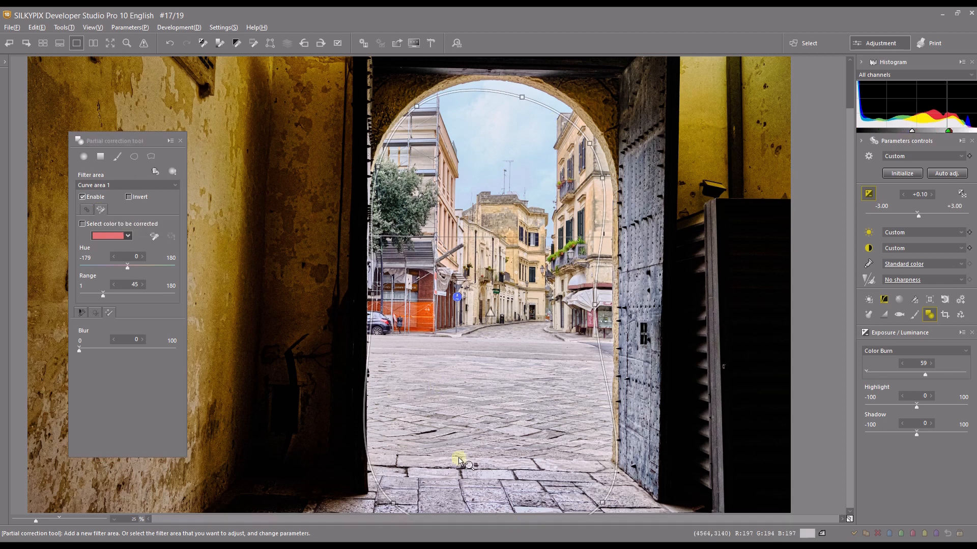
mouse_move(542, 264)
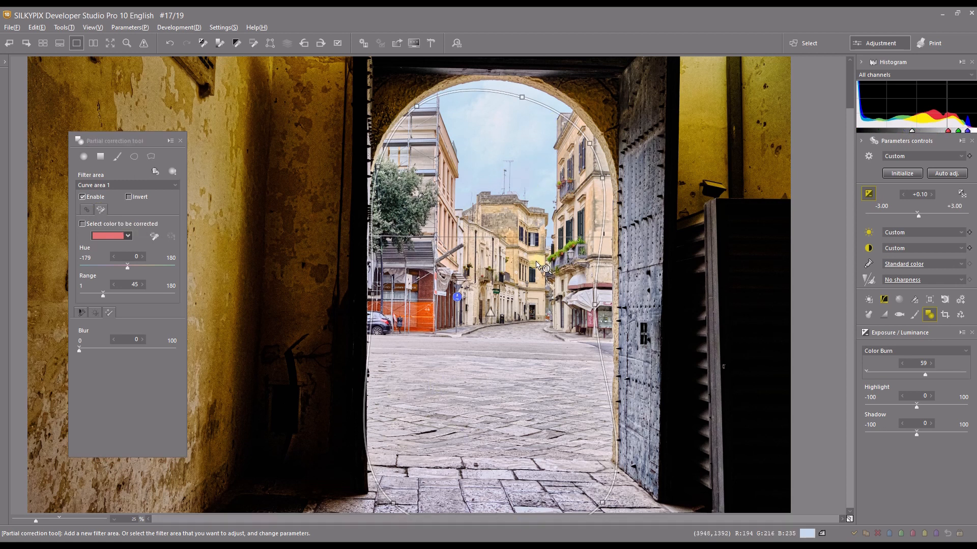
mouse_move(386, 249)
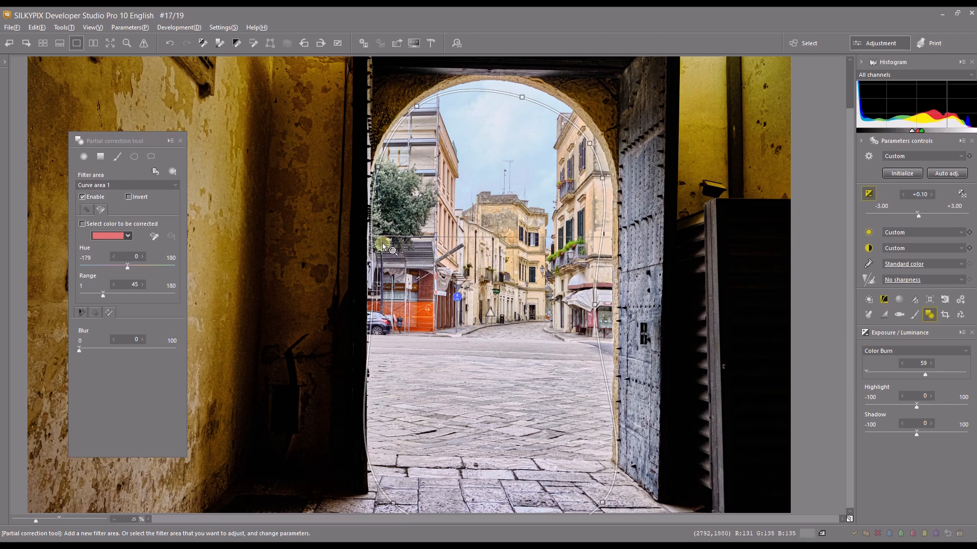
mouse_move(386, 200)
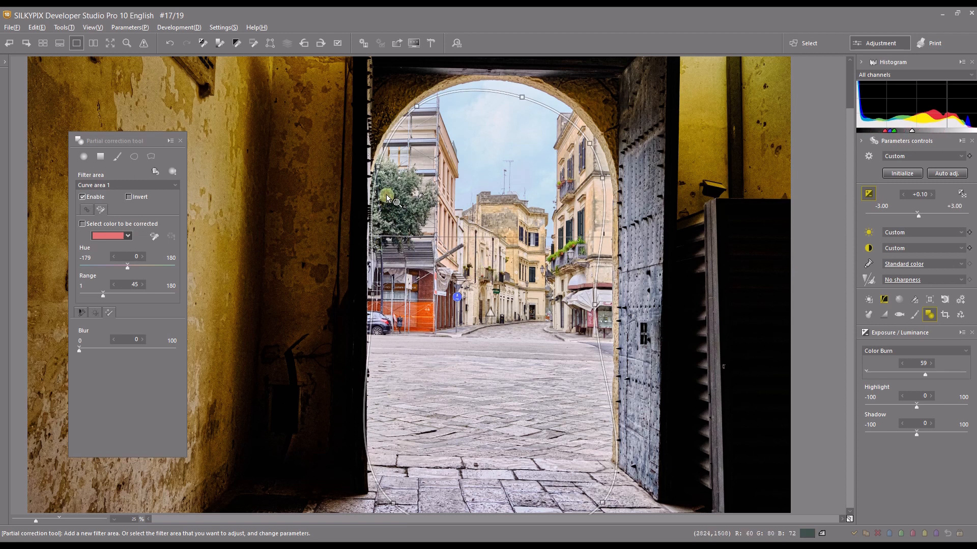
mouse_move(574, 255)
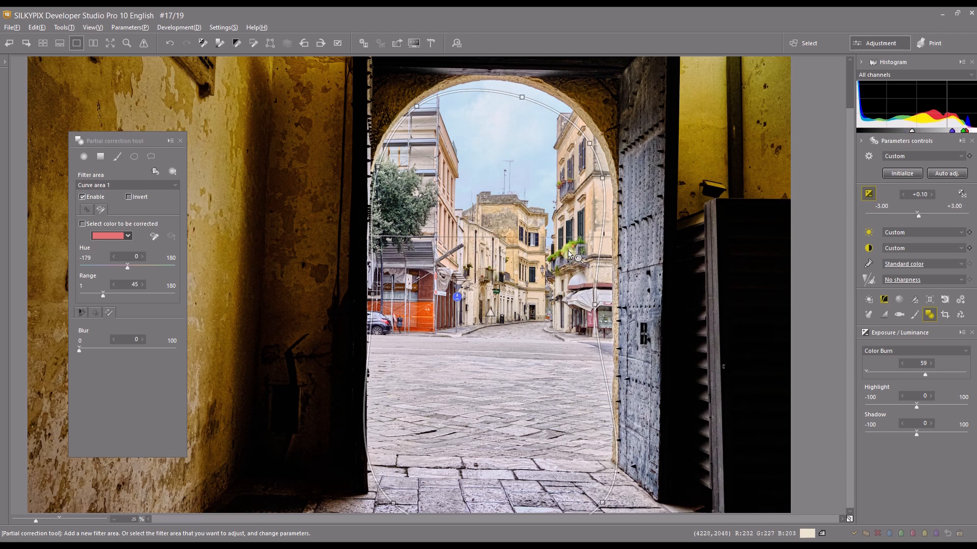
mouse_move(553, 260)
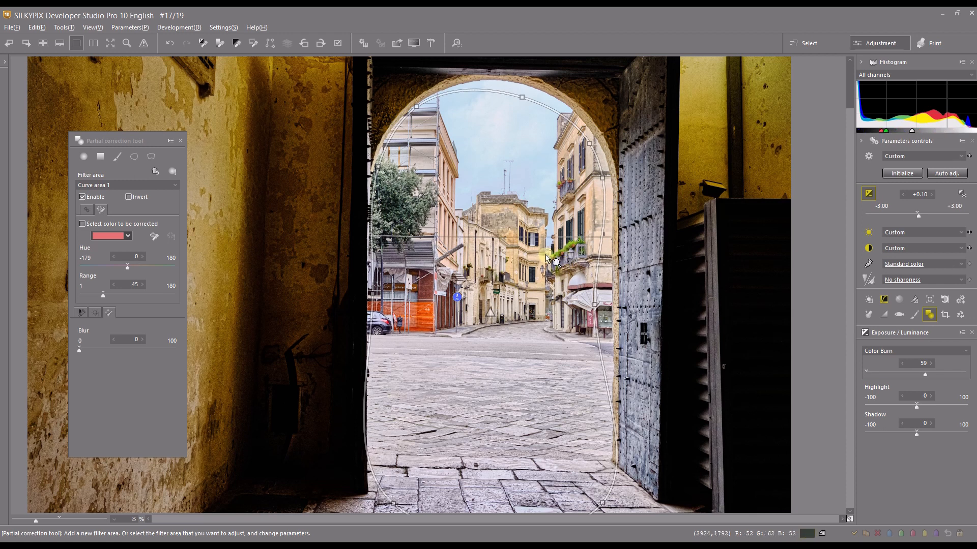
mouse_move(367, 233)
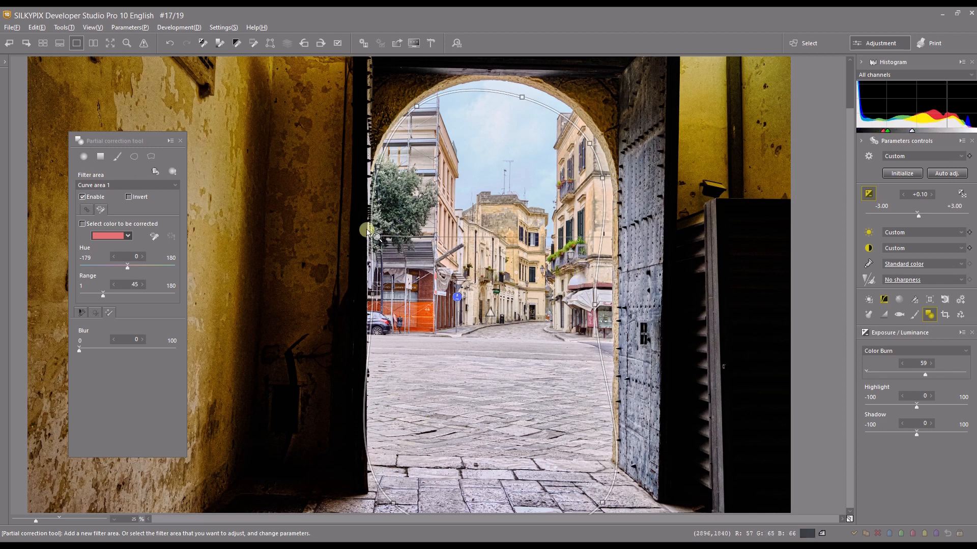
mouse_move(442, 256)
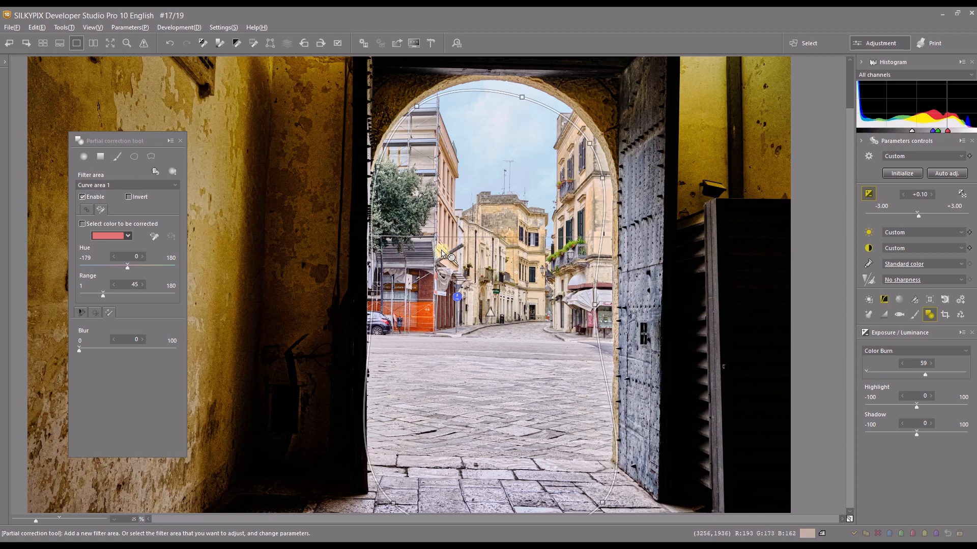
mouse_move(53, 203)
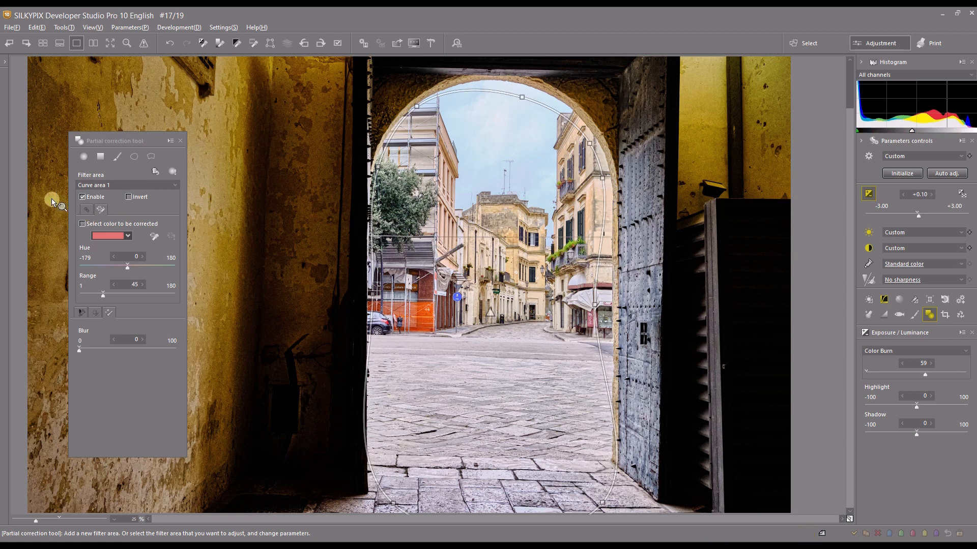
mouse_move(82, 156)
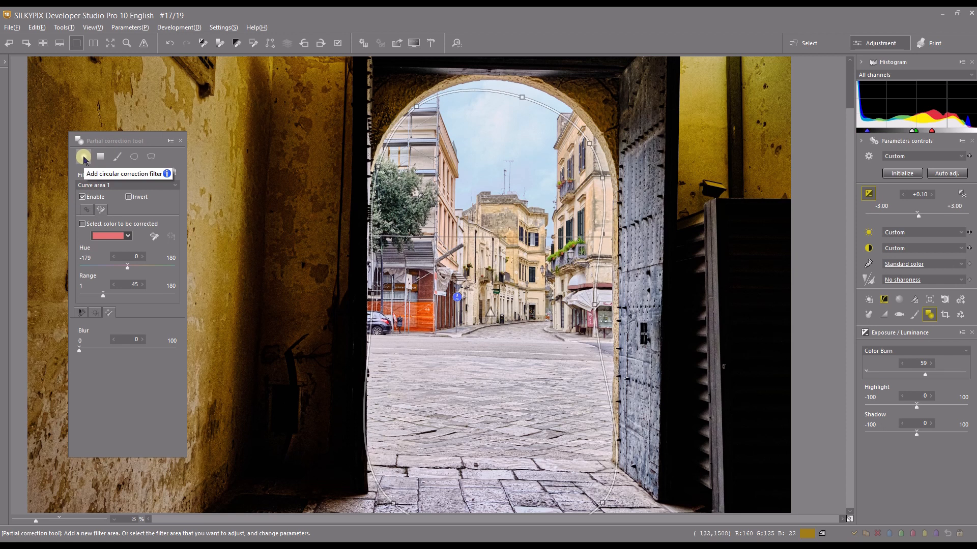
Step: Start a new brush area to paint over the tree on the left of the street
left_click(117, 156)
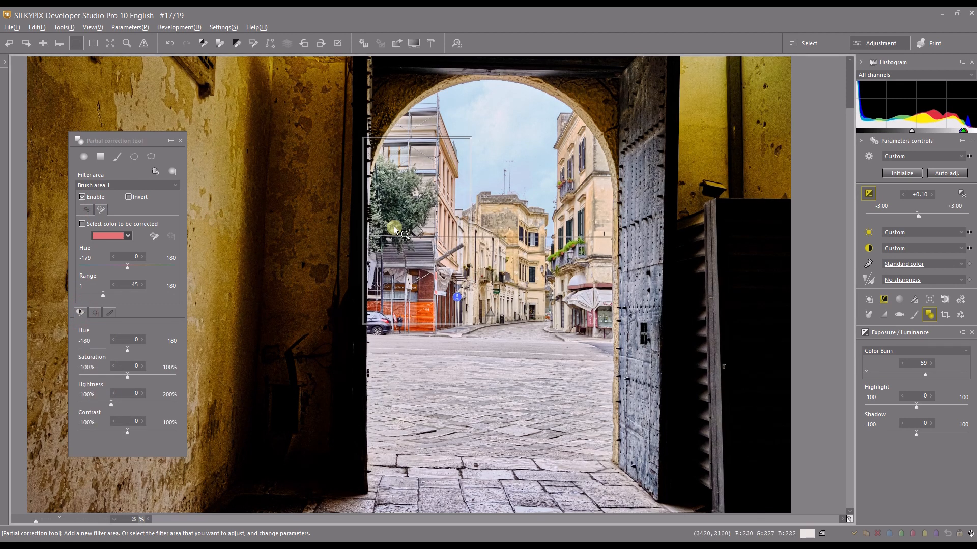
mouse_move(397, 200)
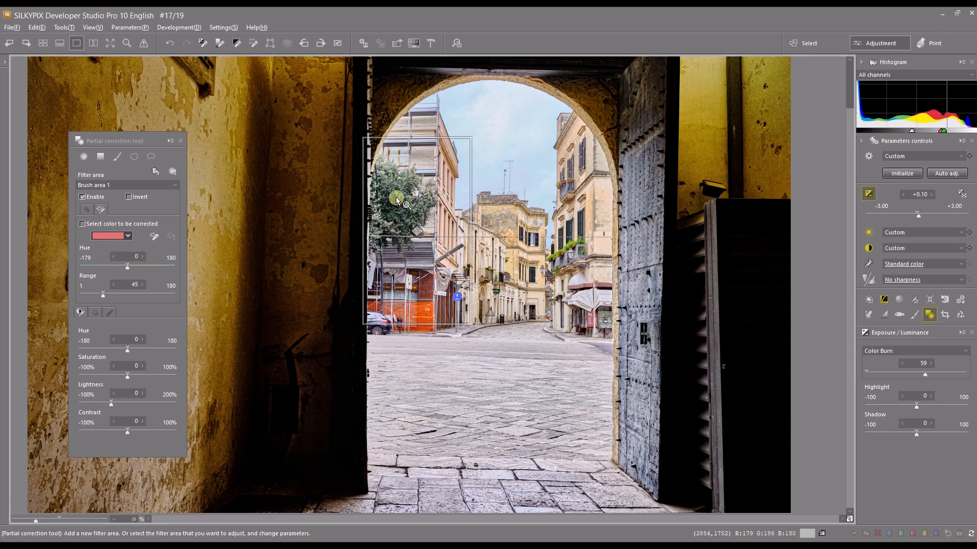
mouse_move(565, 259)
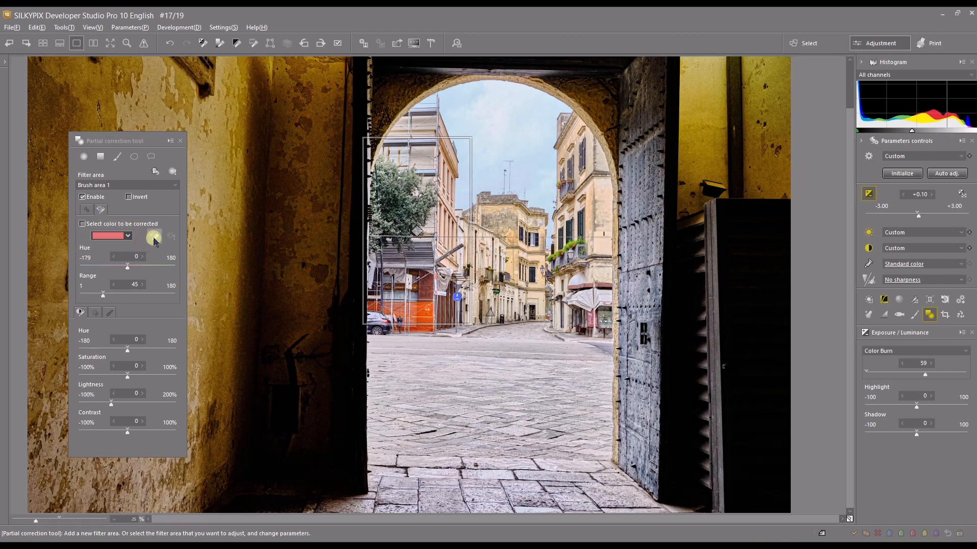
Step: Limit the tree brush area to its sampled green foliage colour for the hue/saturation shift
left_click(153, 236)
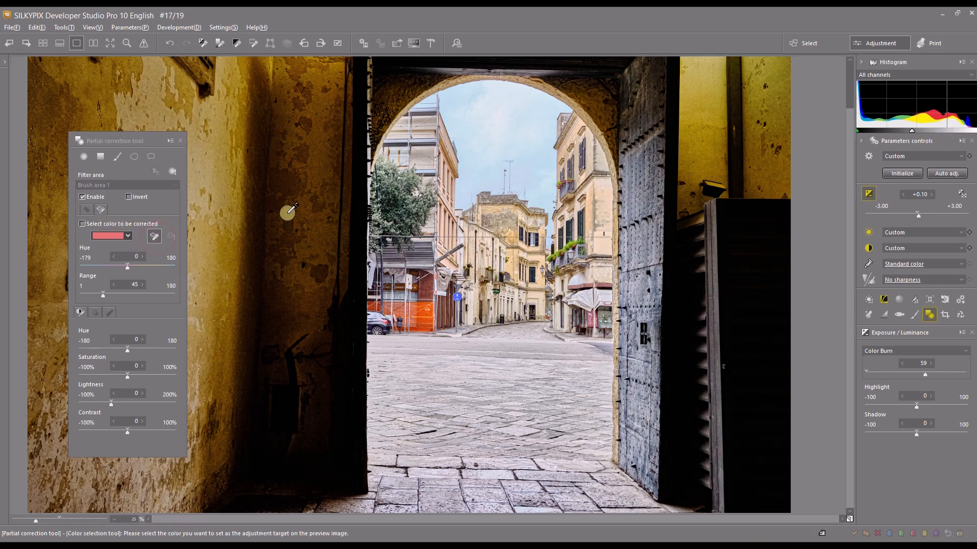
left_click(419, 230)
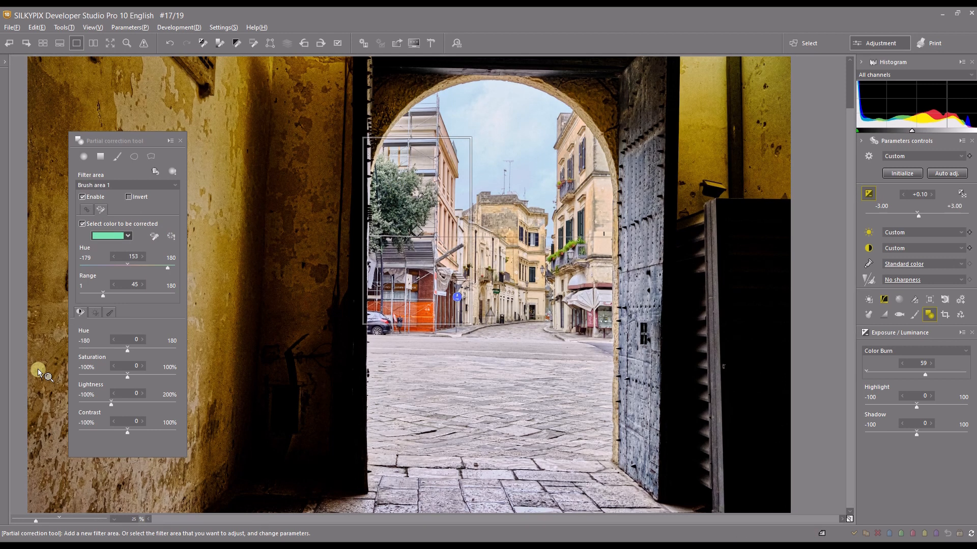
mouse_move(100, 312)
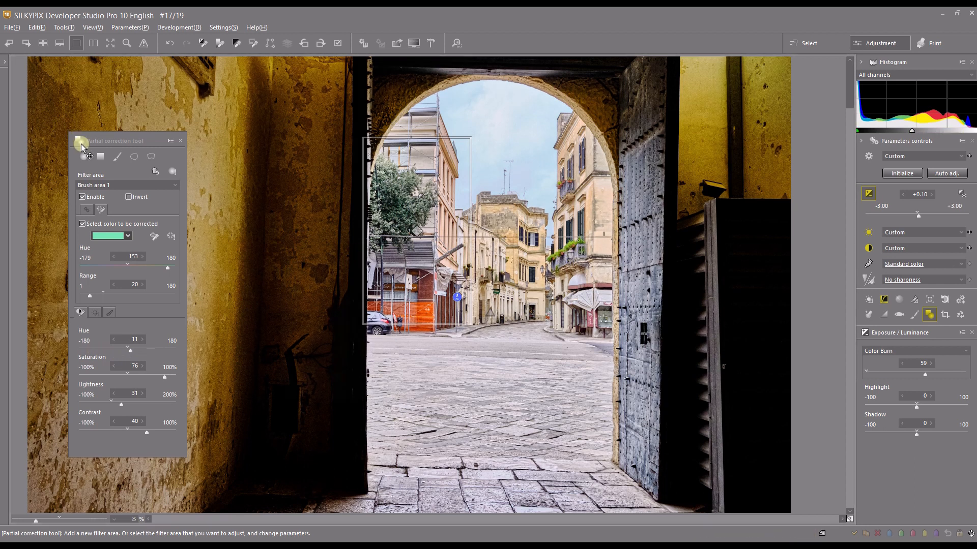
Step: Add Brush area 2 on the balcony plants and sample their green as the target colour
left_click(117, 157)
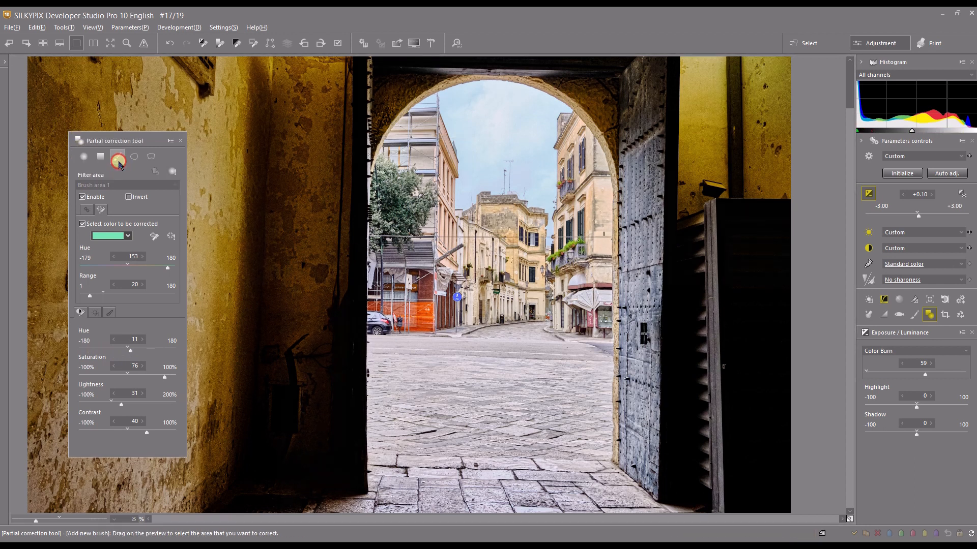
left_click(567, 252)
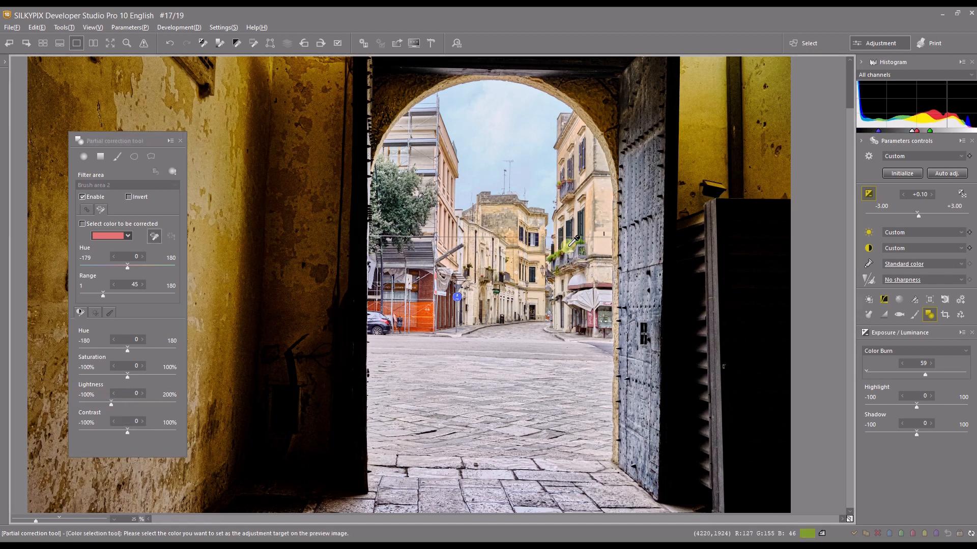
left_click(561, 249)
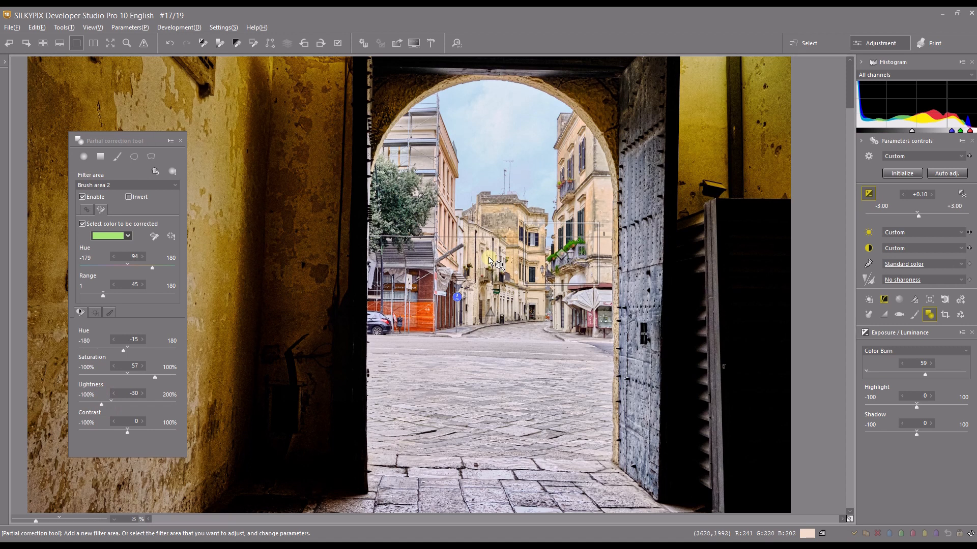
mouse_move(405, 261)
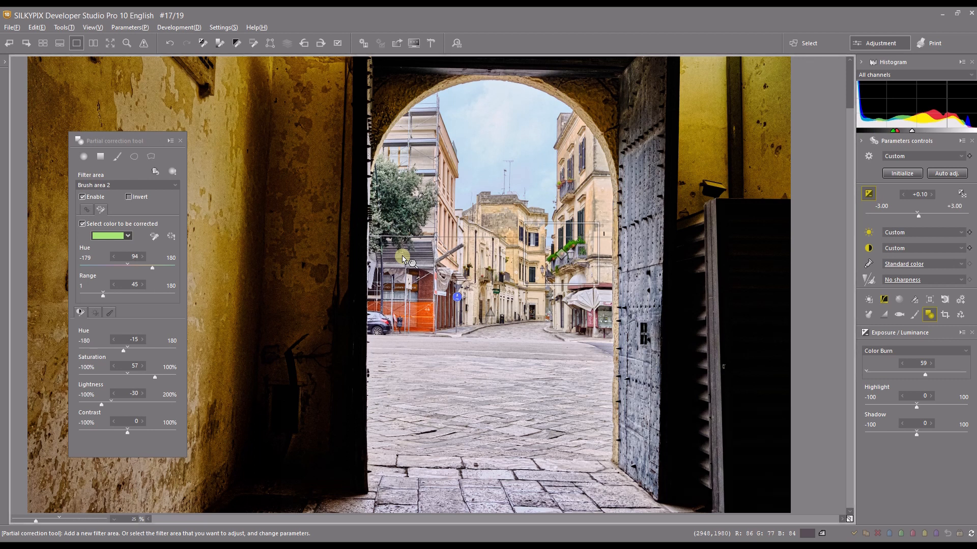
mouse_move(472, 174)
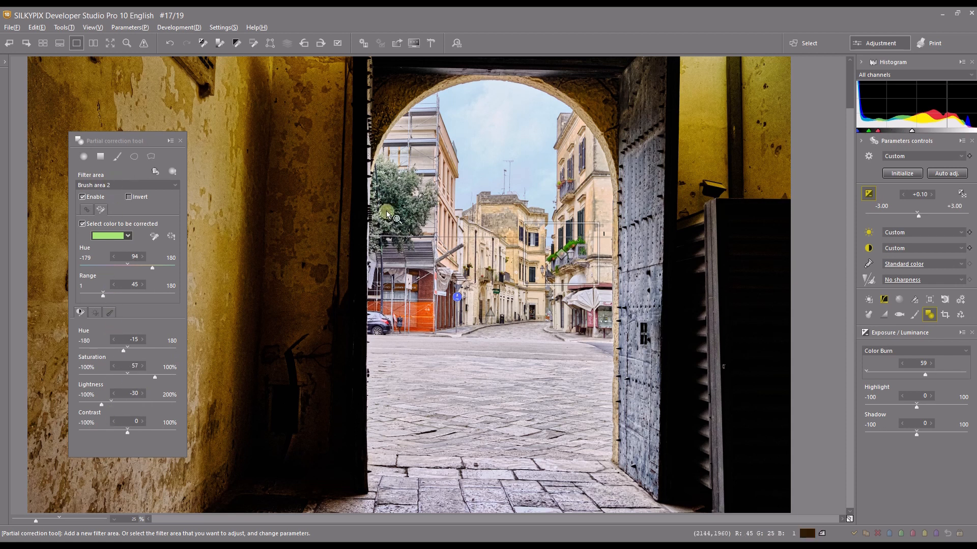
mouse_move(403, 196)
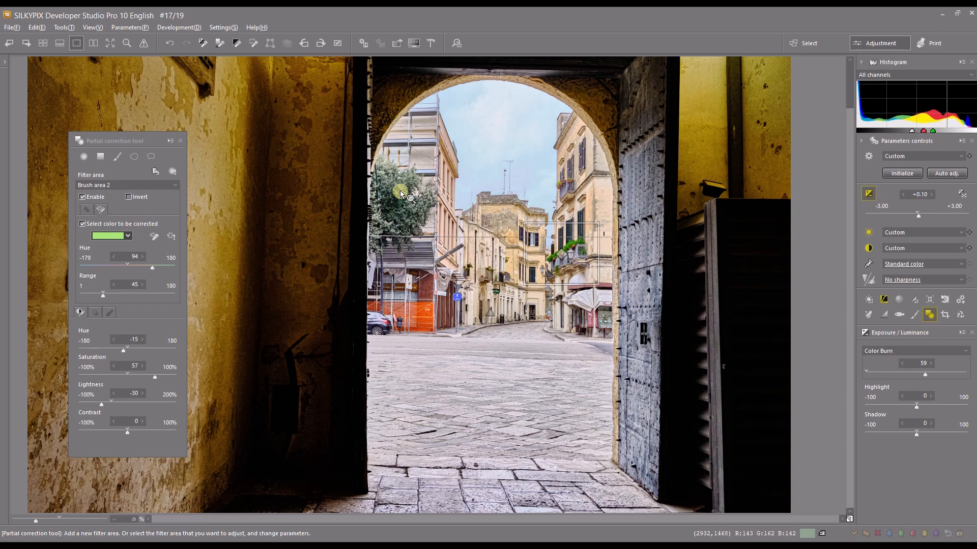
mouse_move(166, 163)
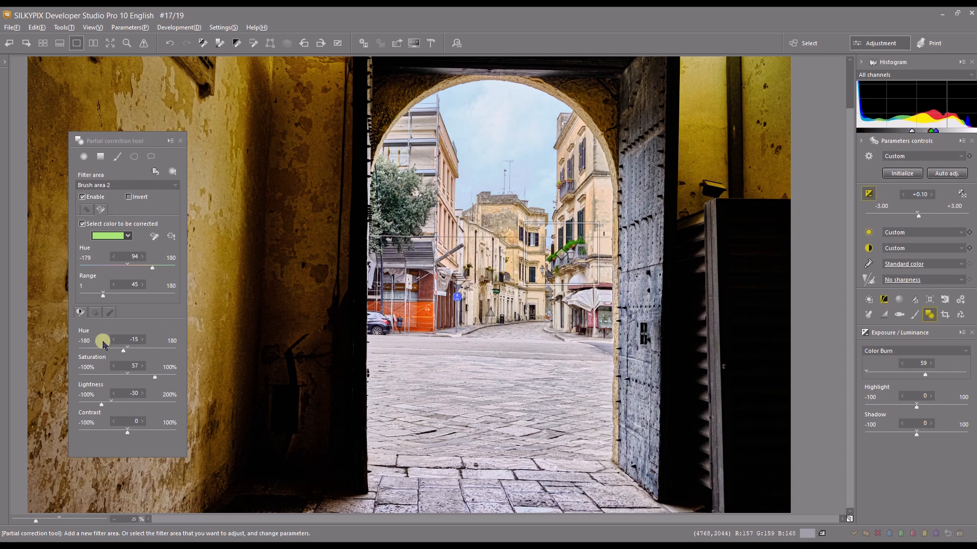
mouse_move(102, 341)
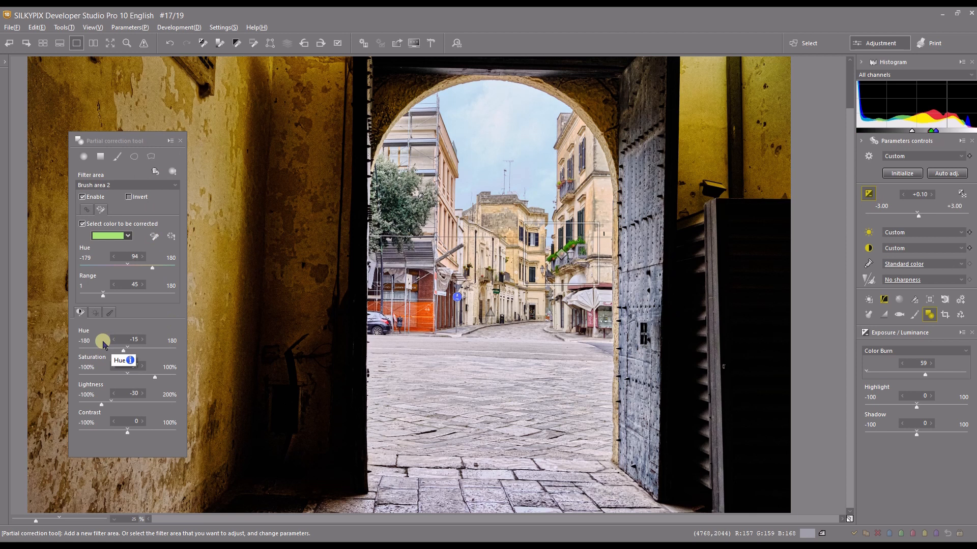